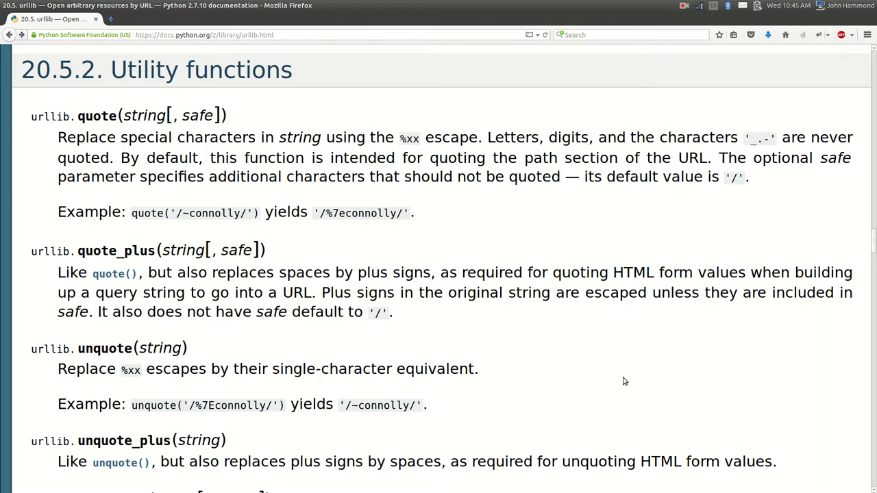
mouse_move(48, 111)
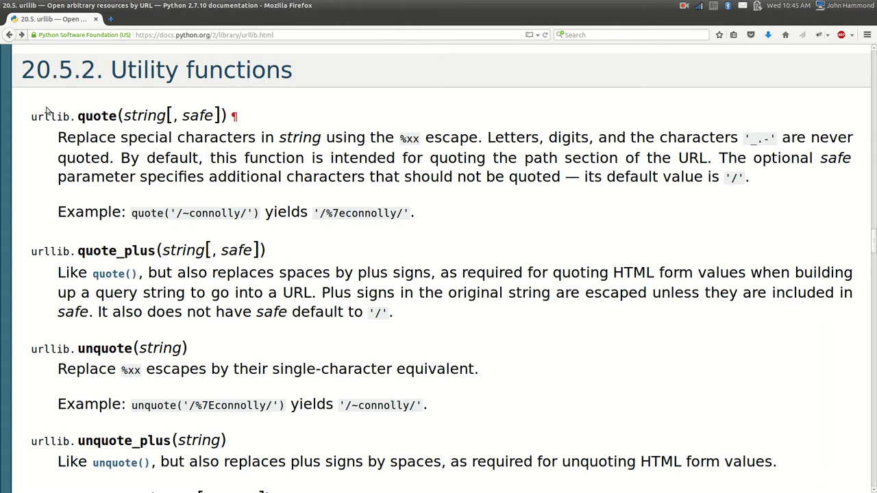
Highlight quote, its string parameter and the %xx escape notation in the urllib docs
double_click(49, 115)
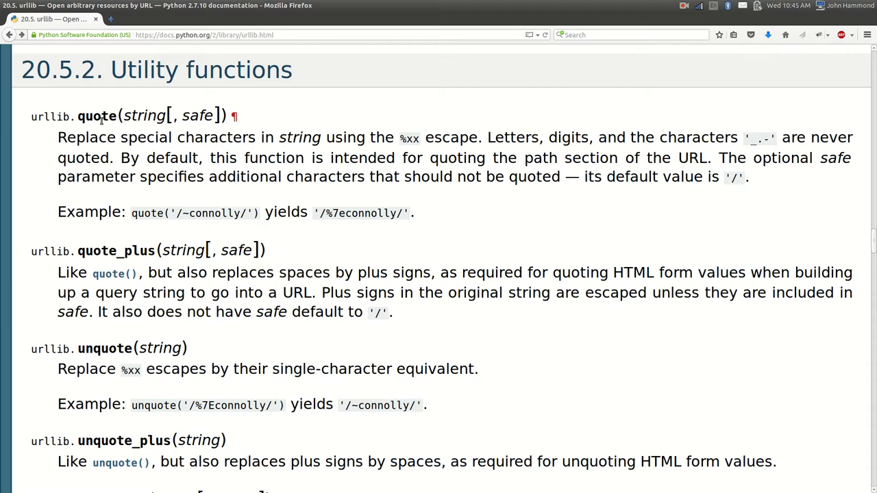
double_click(95, 115)
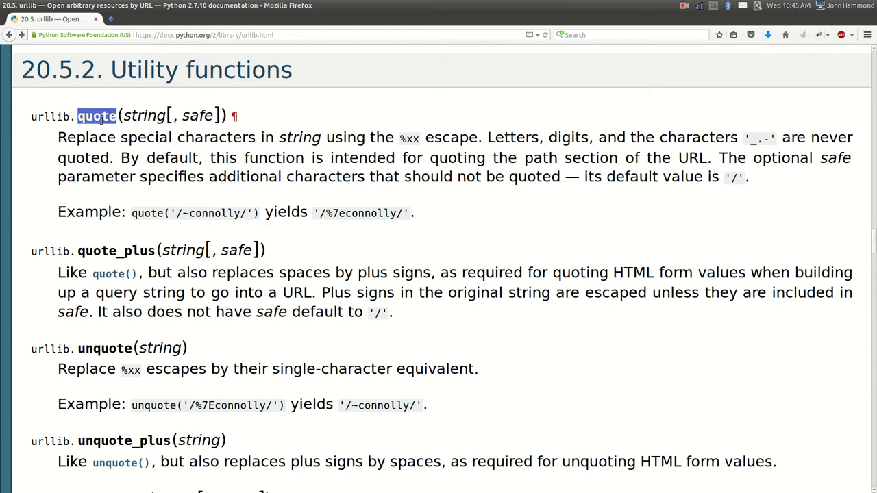
double_click(144, 115)
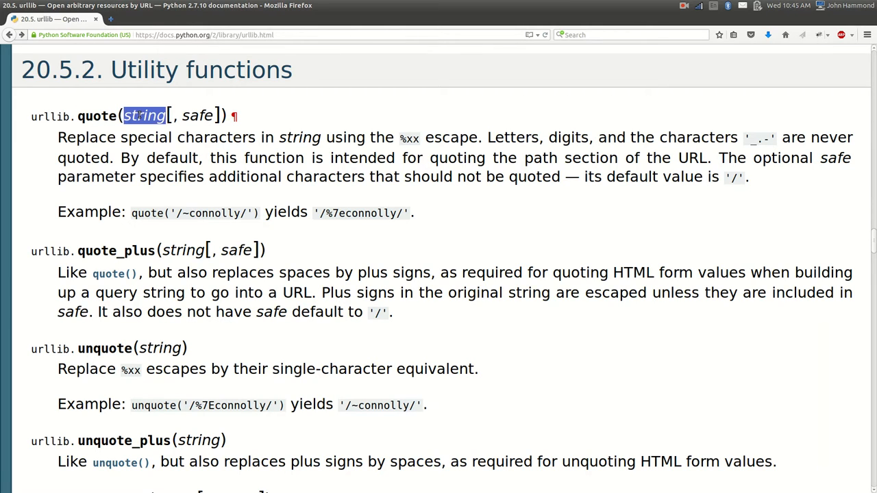
double_click(197, 115)
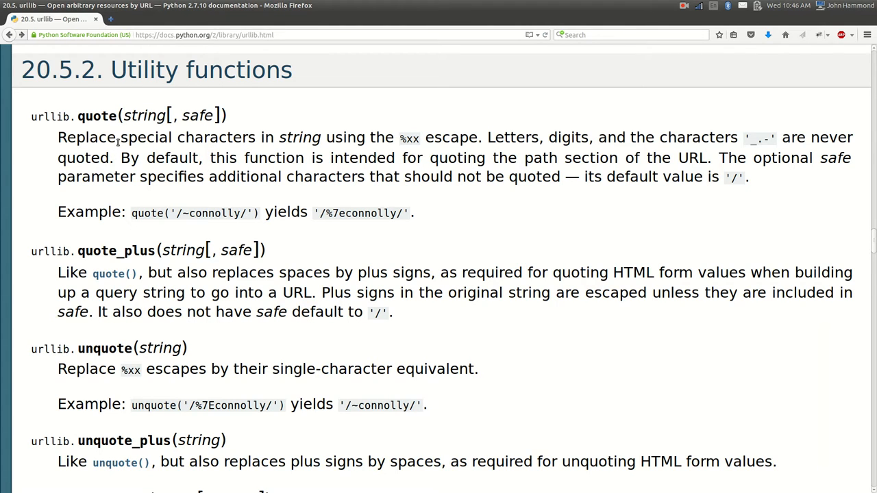
double_click(298, 137)
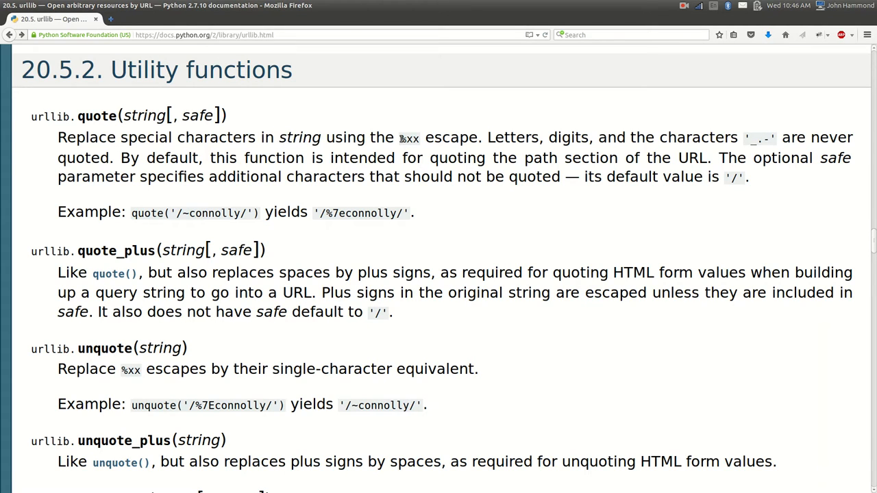
double_click(408, 137)
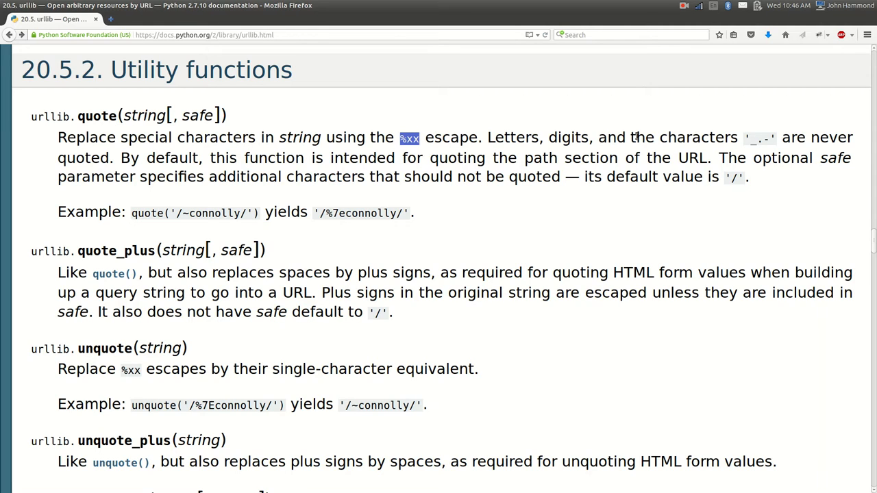
mouse_move(293, 159)
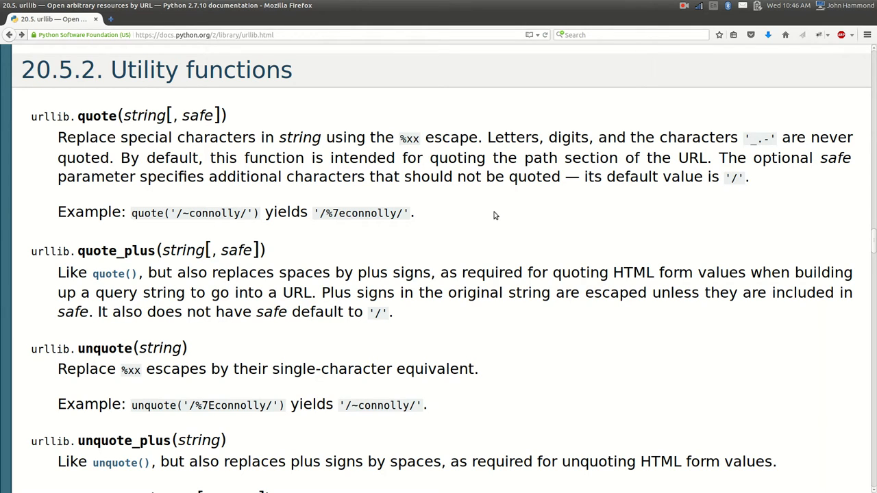
mouse_move(310, 216)
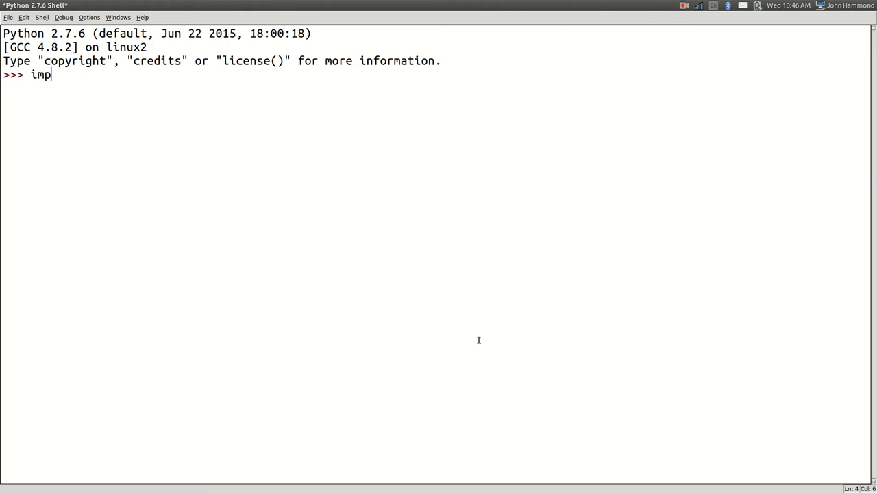
Import urllib and run urllib.quote('/~connelly/') with the default safe characters
type("ort urllib")
type("urllib.qu")
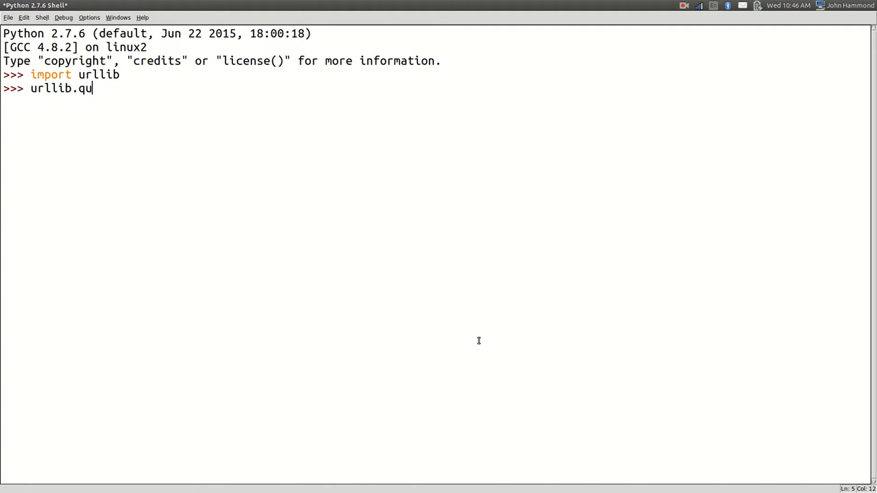
type("ote('')")
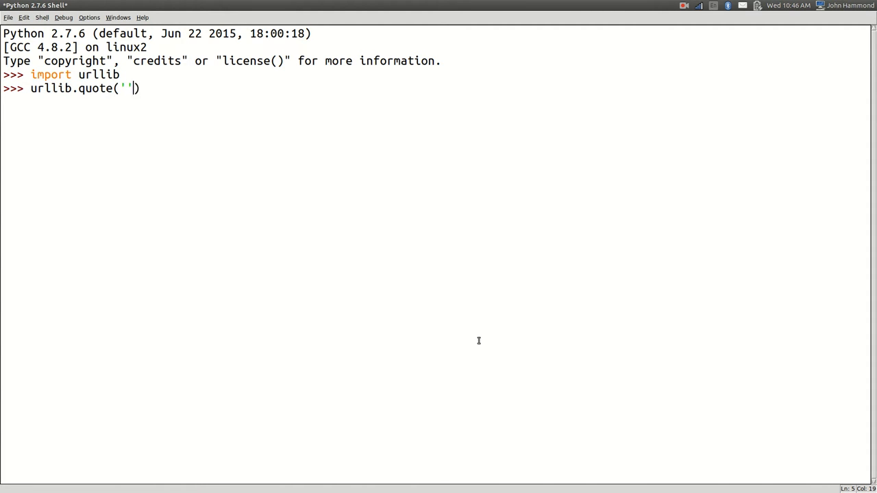
type("/~")
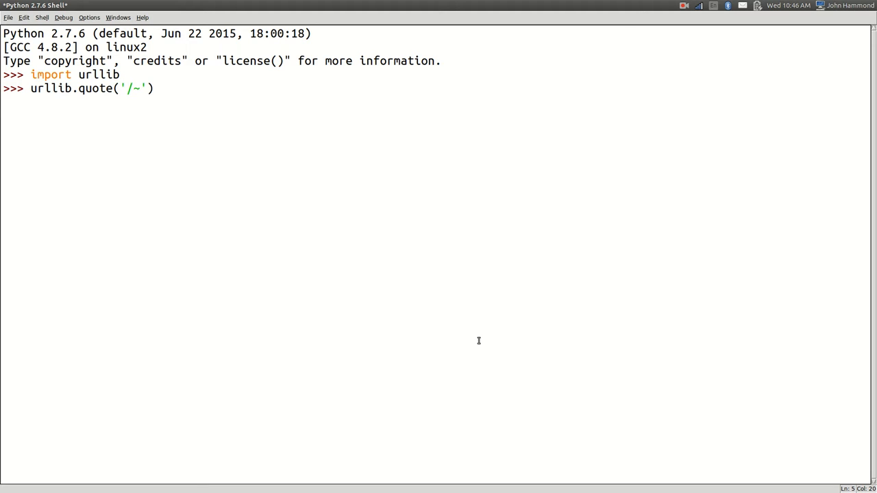
type("connell")
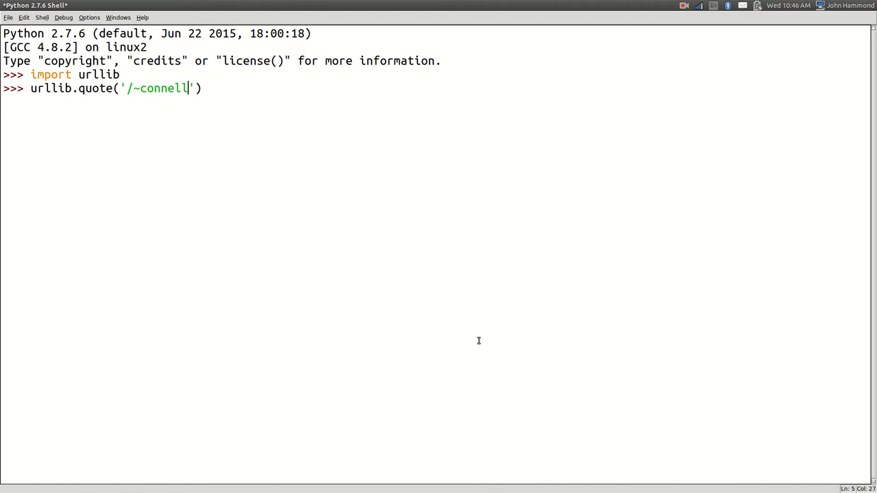
key("Return")
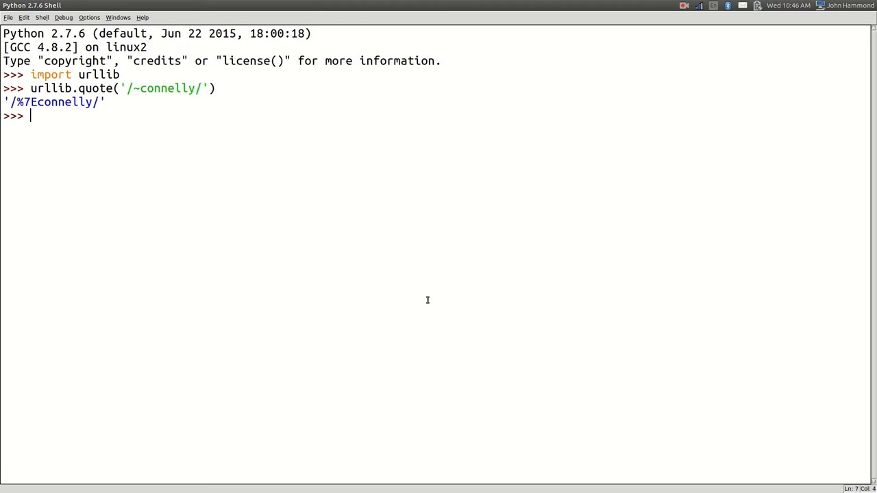
mouse_move(427, 300)
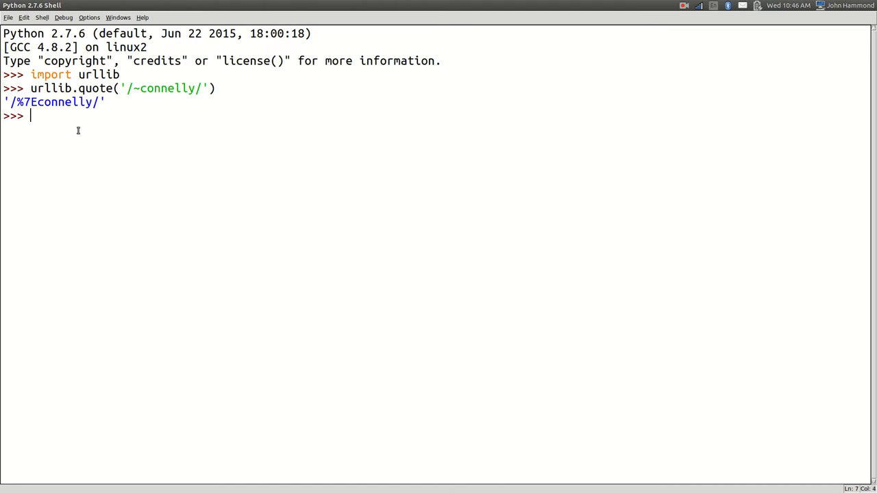
Rerun the quote call with safe='/' and then safe='', encoding slashes as %2F
type("urllib.quote('/~connelly/', s")
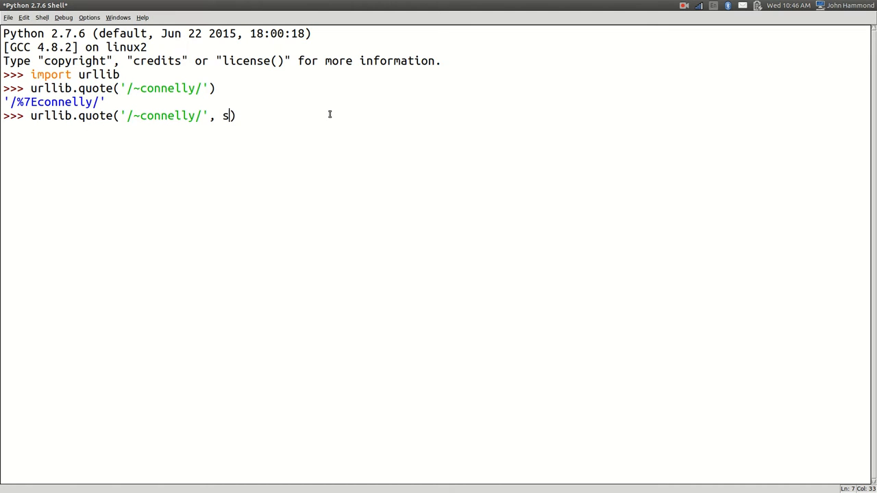
type("afe='/'")
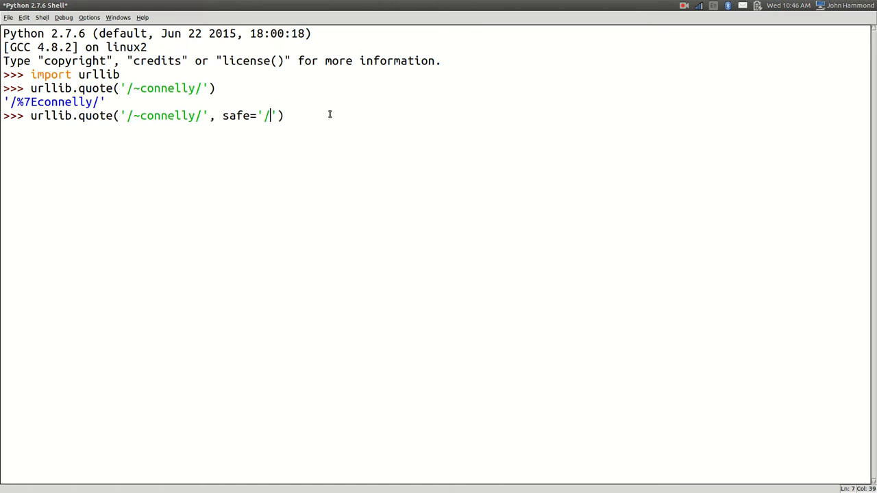
key("Return")
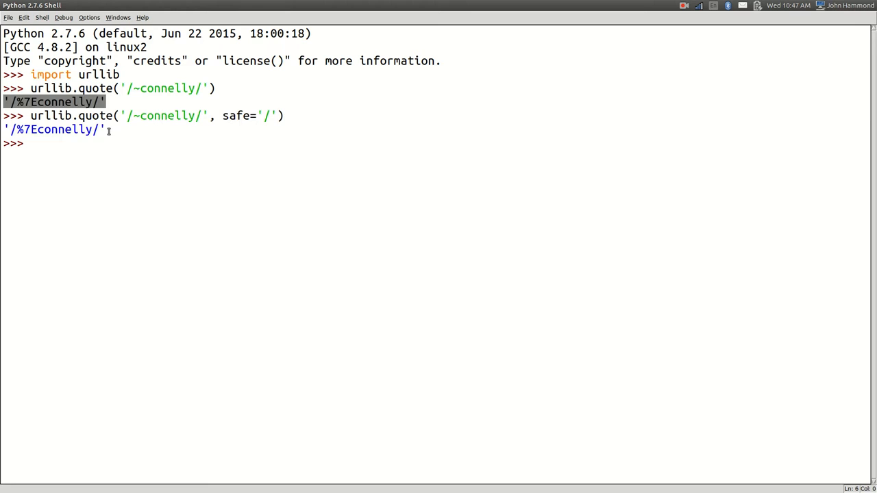
type("urllib.quote('/~connelly/', safe='/')")
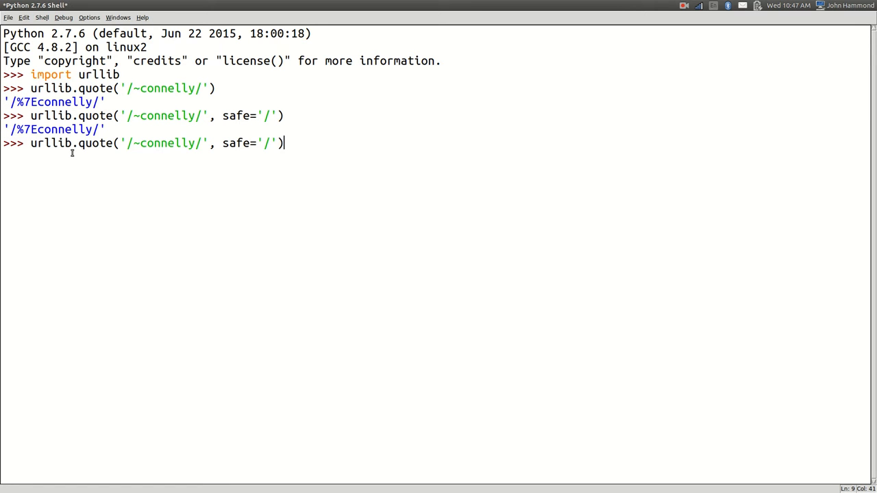
key("BackSpace")
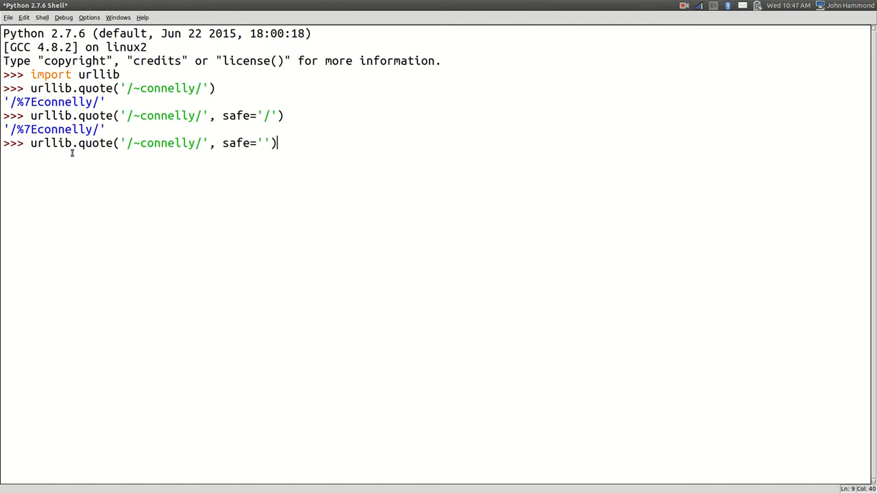
key("Return")
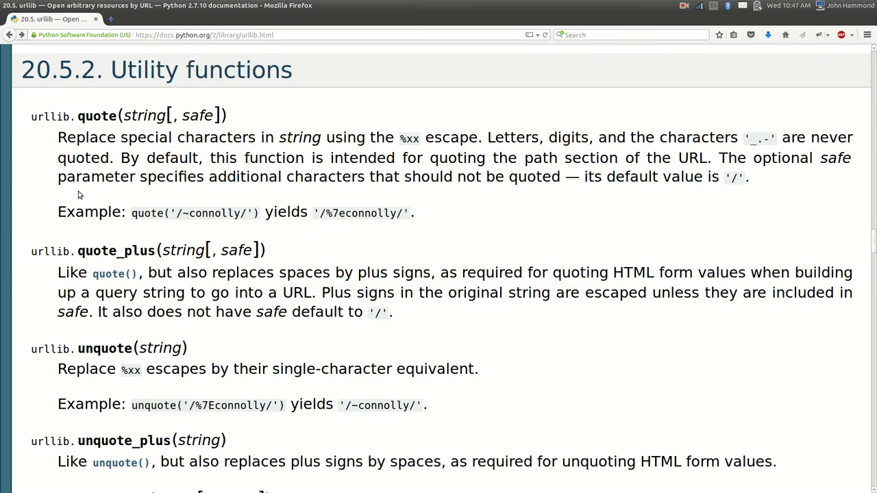
scroll("down", 3)
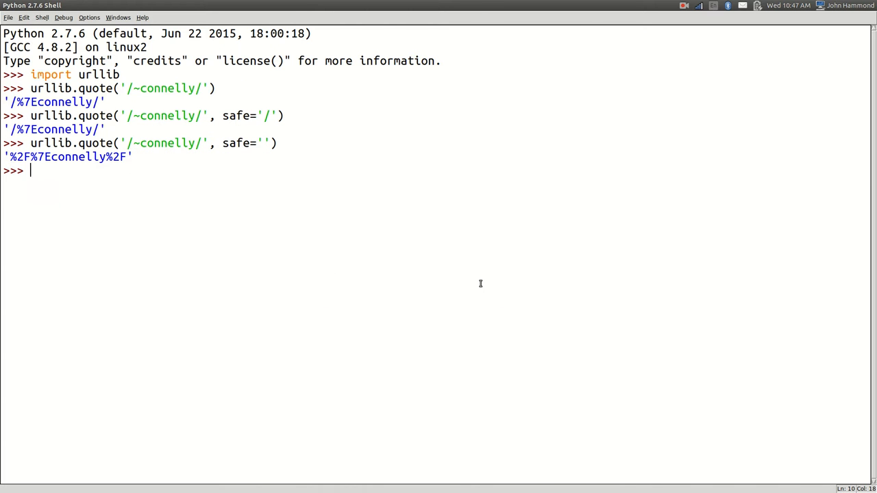
Run urllib.quote('/~John Hammond/'), showing the space encoded as %20
type("urllib.quote('/~connelly/')")
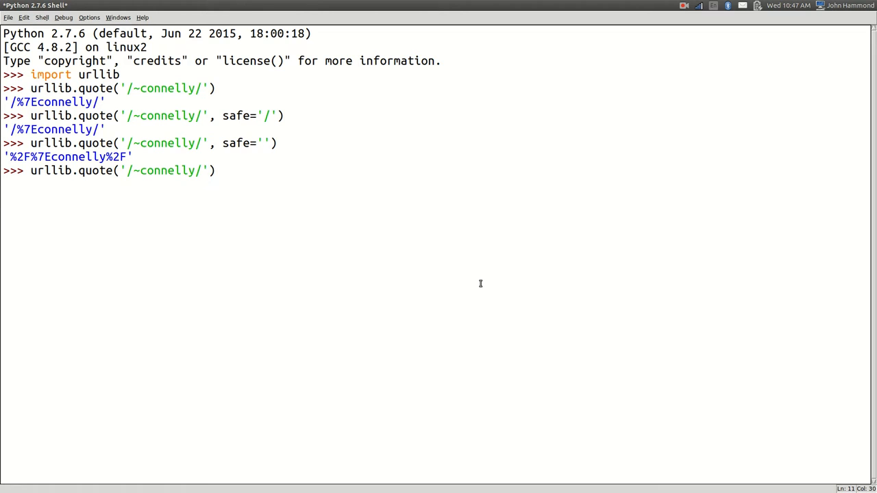
double_click(167, 170)
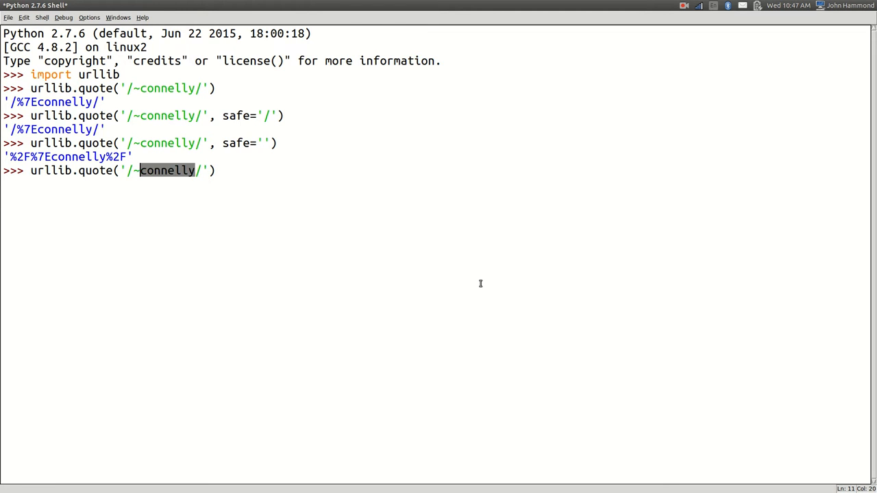
type("John Hammond")
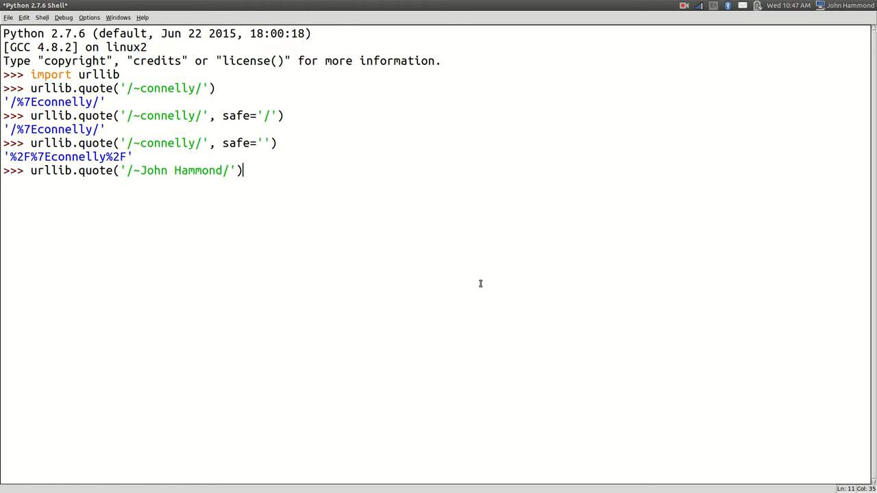
key("Return")
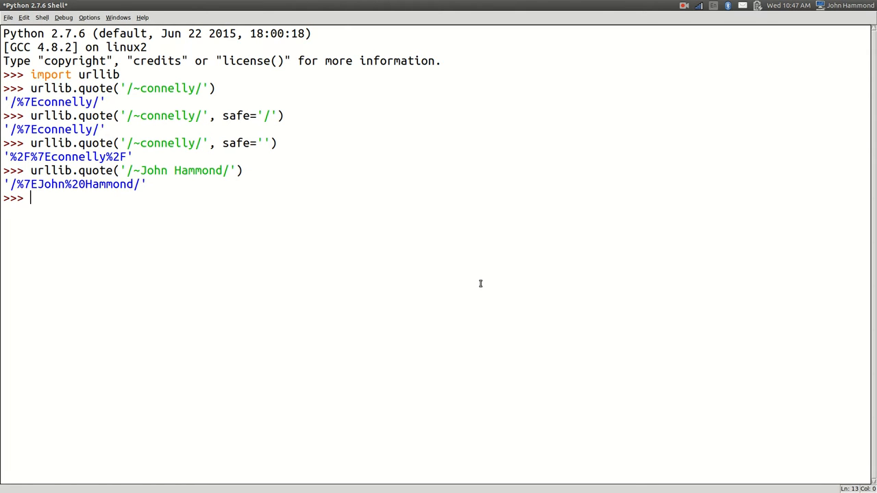
Rerun it as quote_plus, giving + for the space, and point out the encoded slashes
type("urllib.quote('/~John Hammond/')")
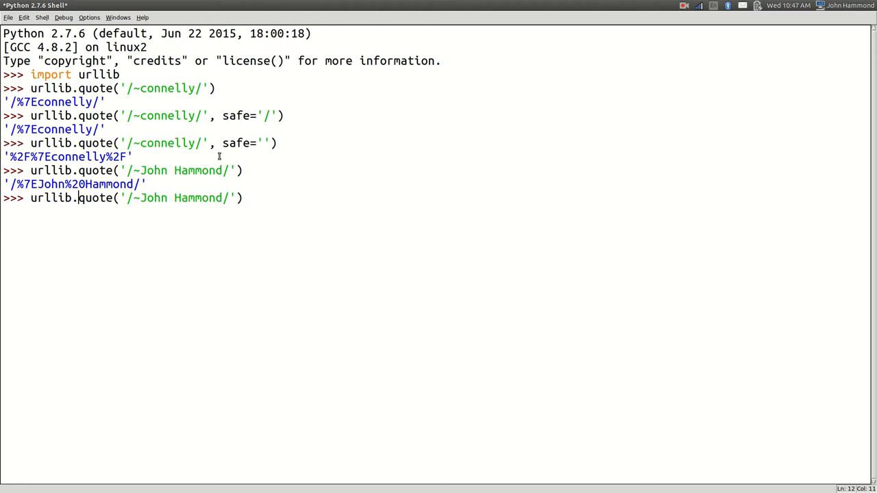
type("_plus")
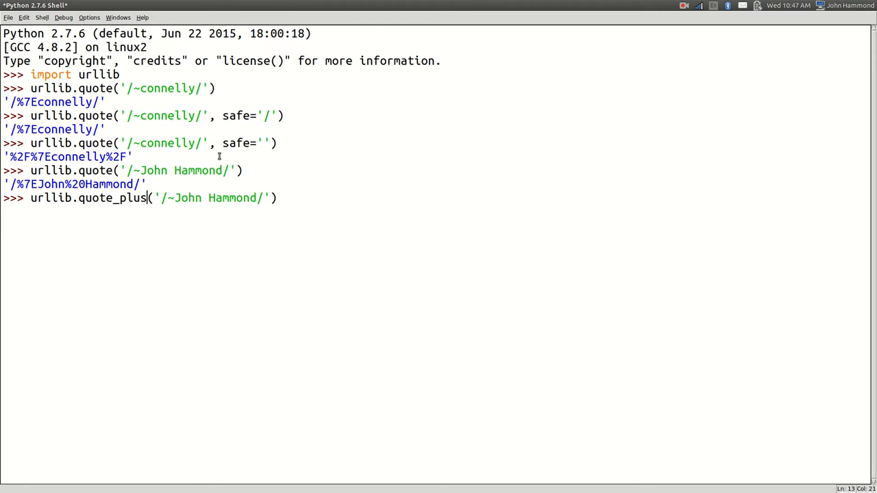
key("Return")
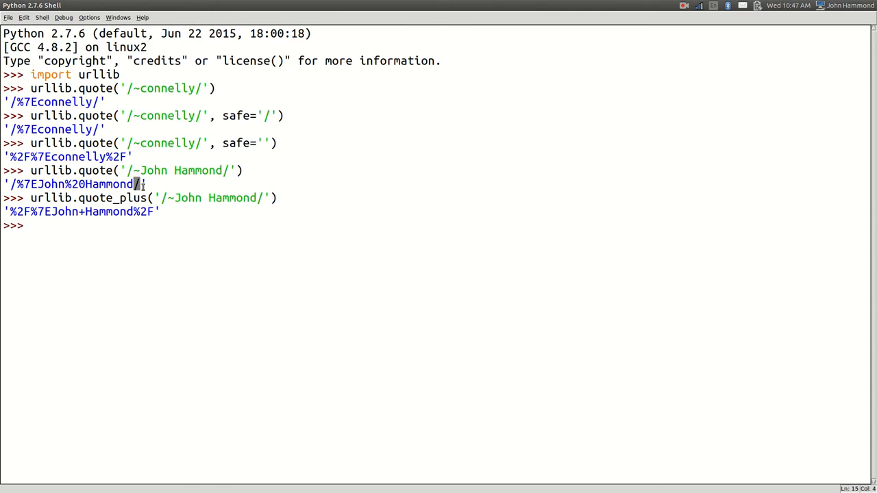
double_click(97, 170)
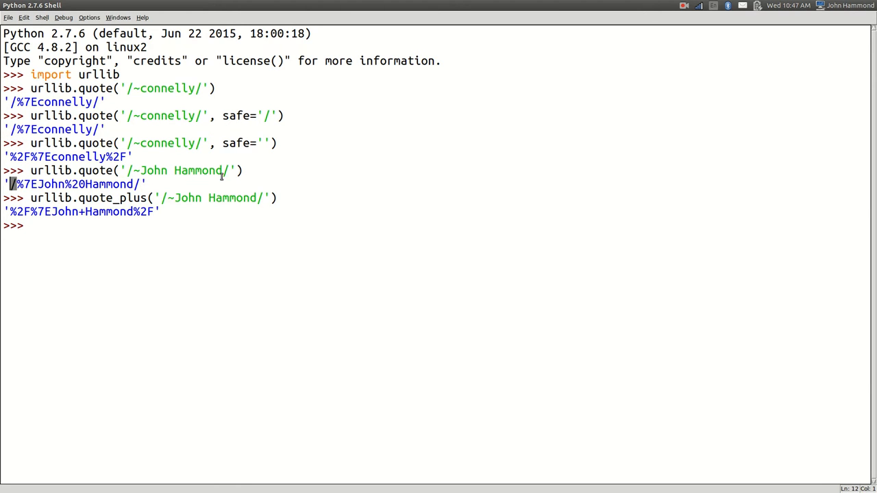
left_click(277, 198)
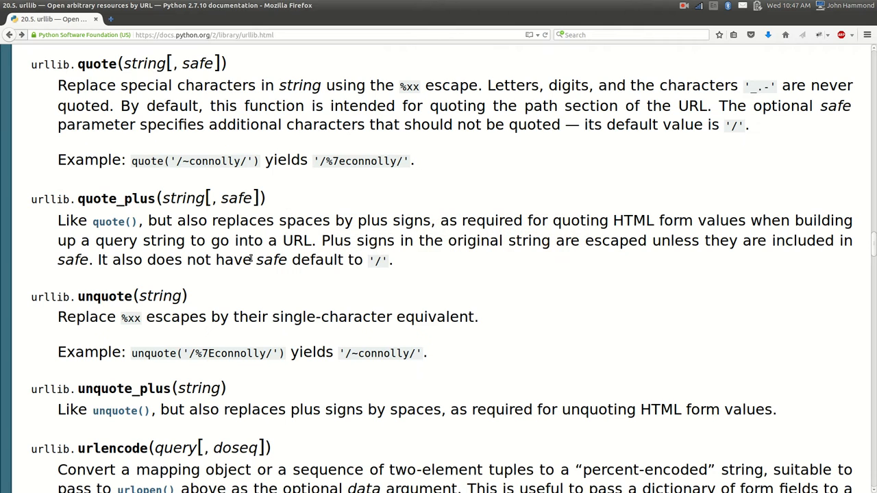
mouse_move(88, 274)
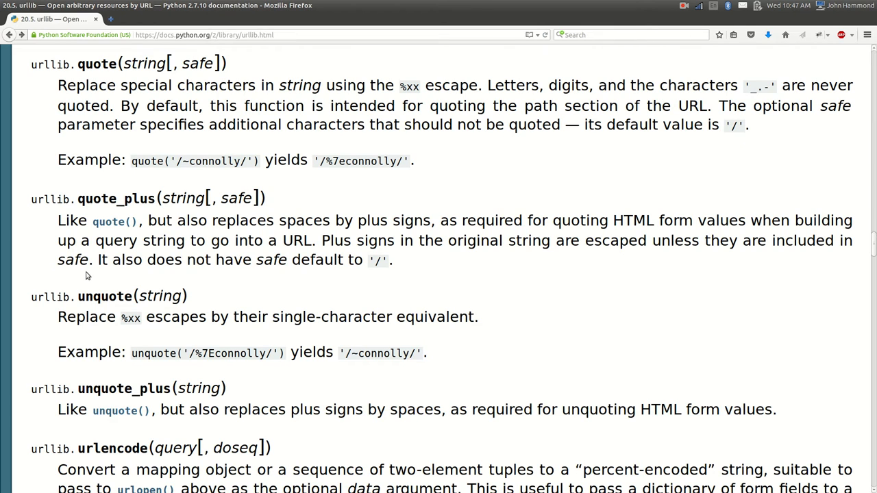
mouse_move(378, 266)
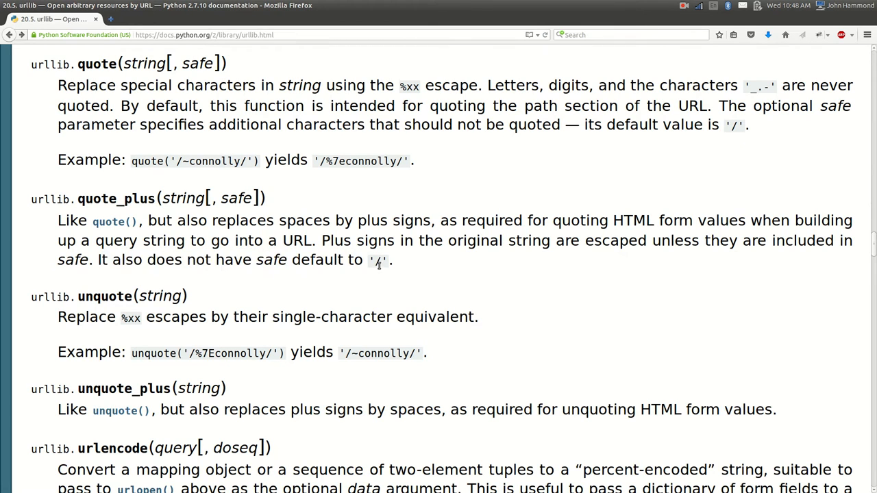
double_click(50, 296)
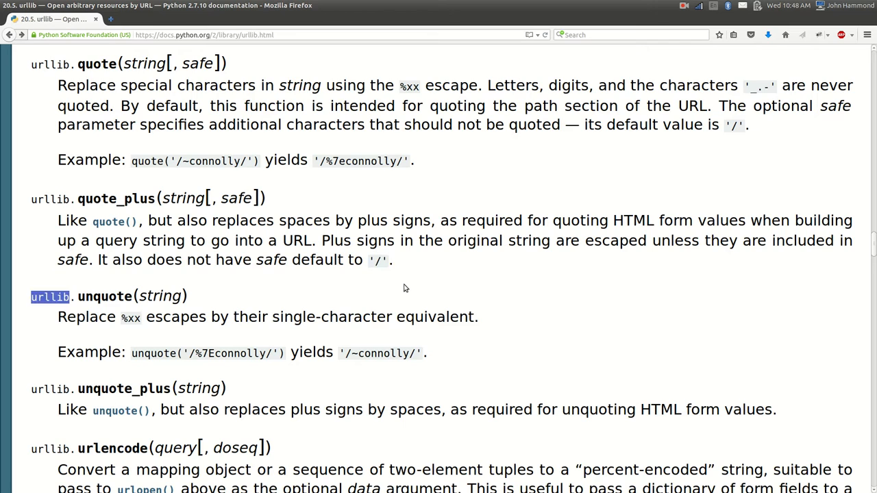
scroll("down", 3)
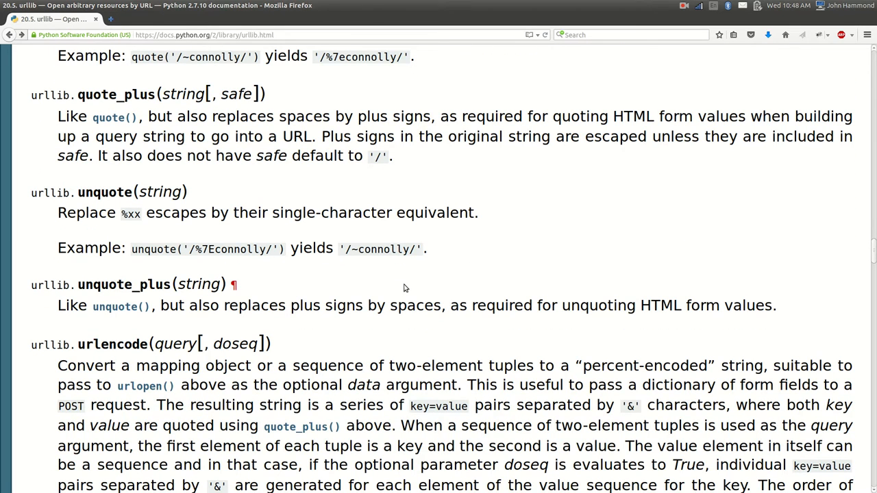
double_click(104, 192)
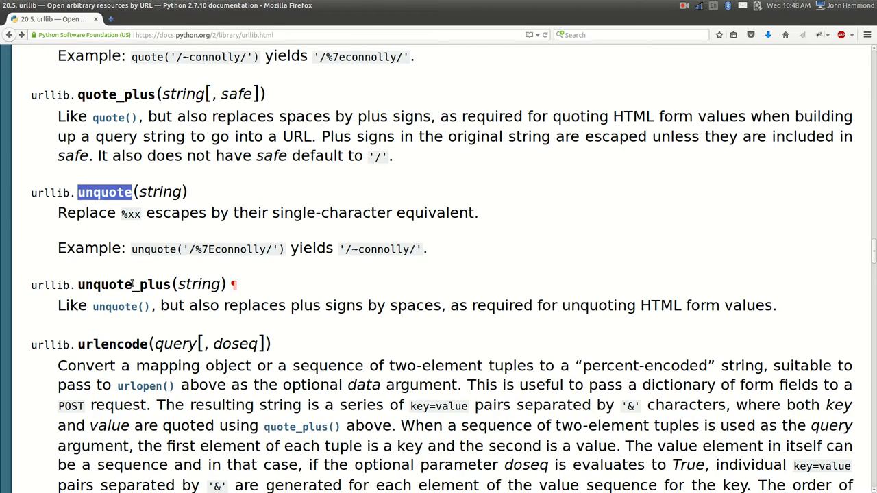
scroll("up", 3)
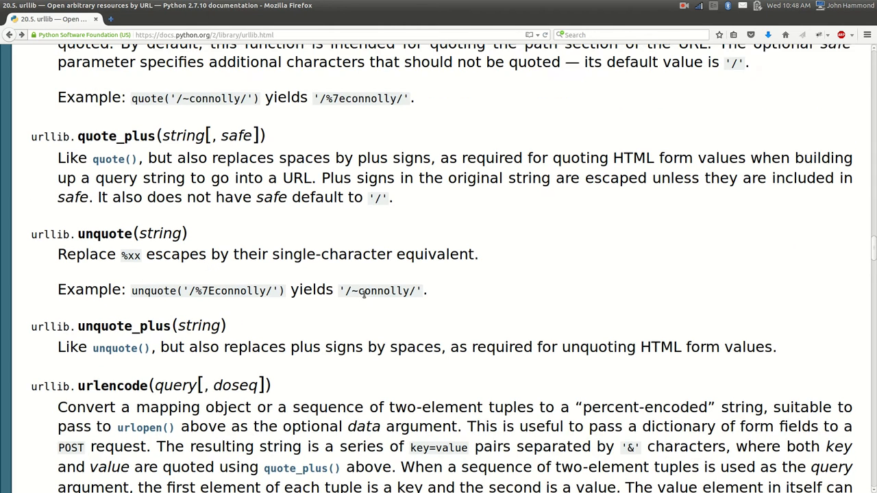
scroll("up", 3)
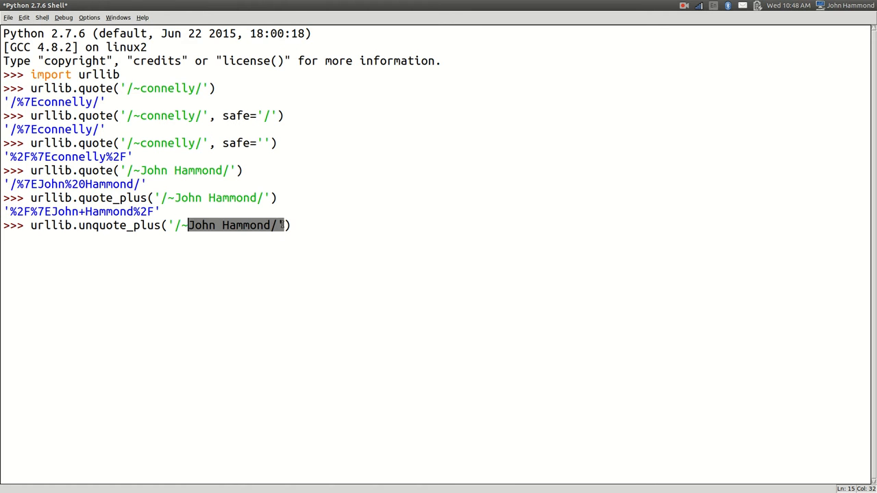
Run unquote_plus then unquote on '%2F%7EJohn+Hammond%2F', showing unquote keeps the plus
key("Return")
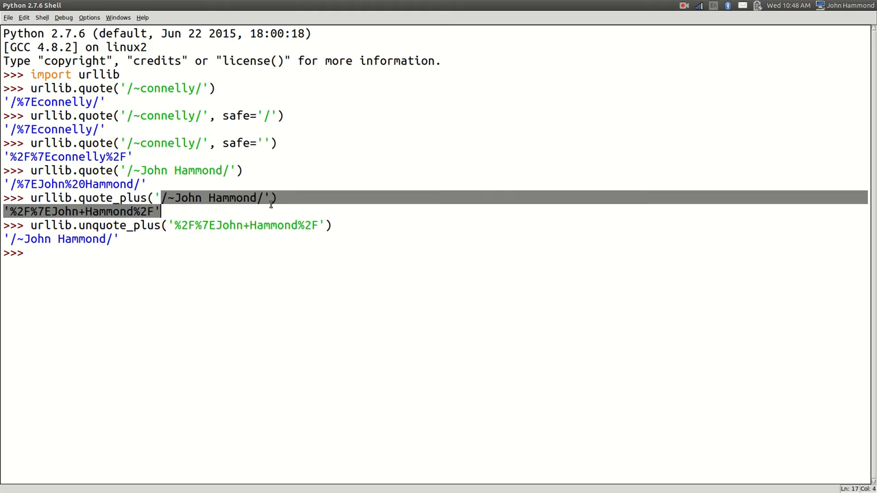
left_click(276, 284)
type("urllib.unquote('%2F%7EJohn+Hammond%2F')")
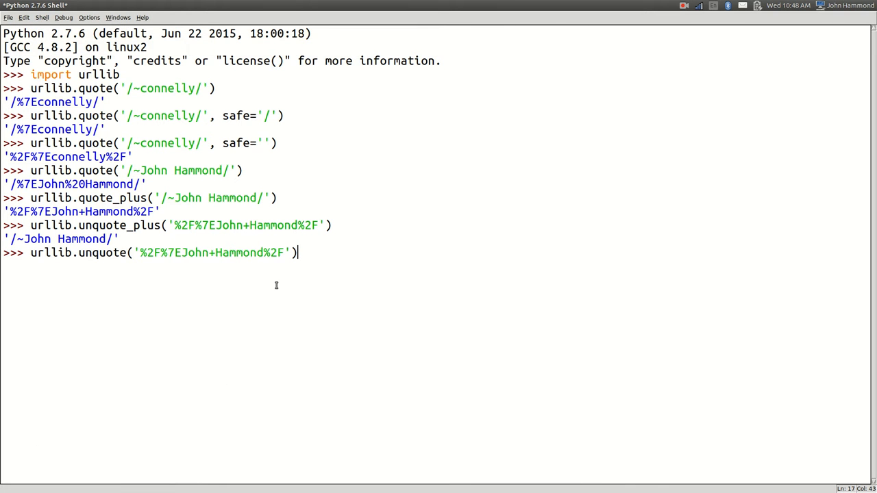
key("Return")
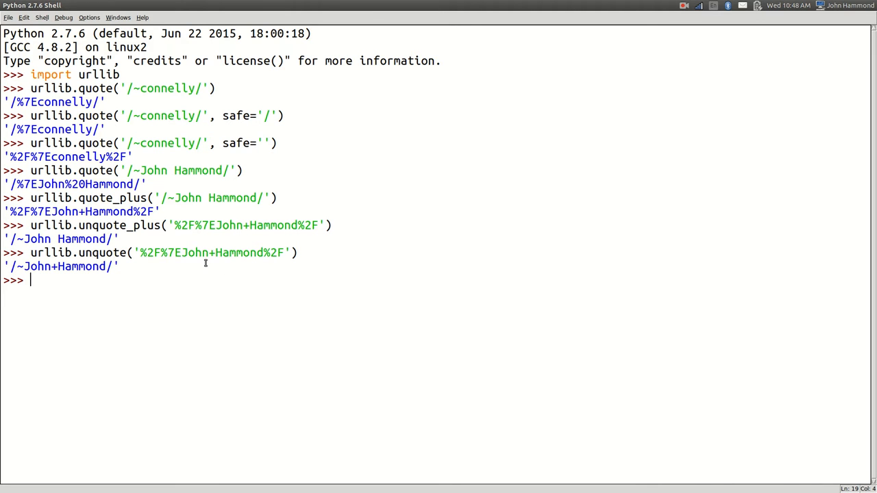
Rerun unquote with the space written as %20 so it decodes to '/~John Hammond/'
type("urllib.unquote('%2F%7EJohn+Hammond%2F')")
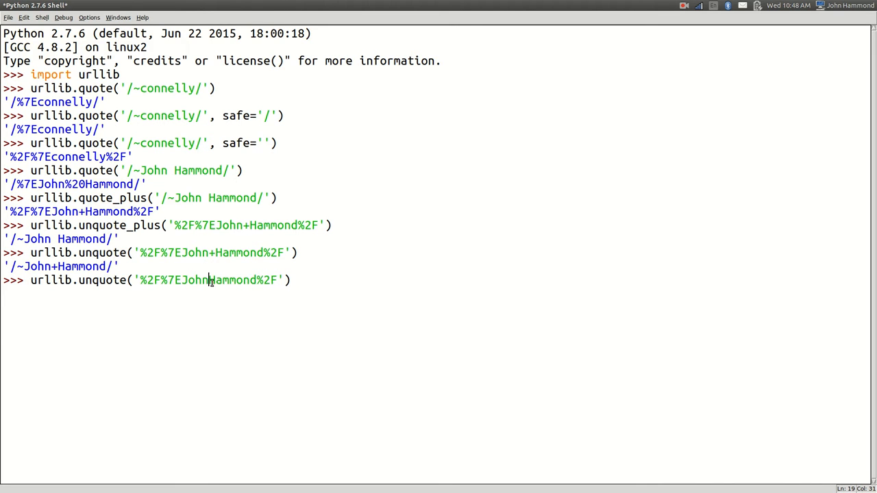
type("%20")
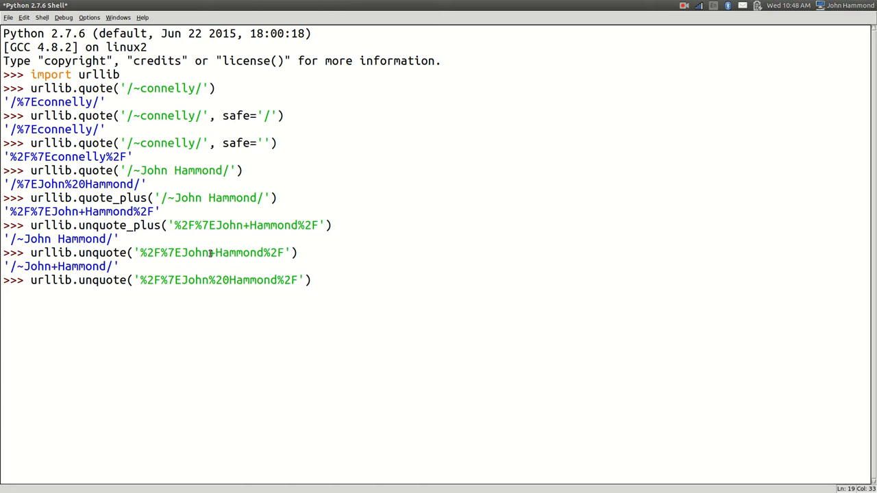
key("Return")
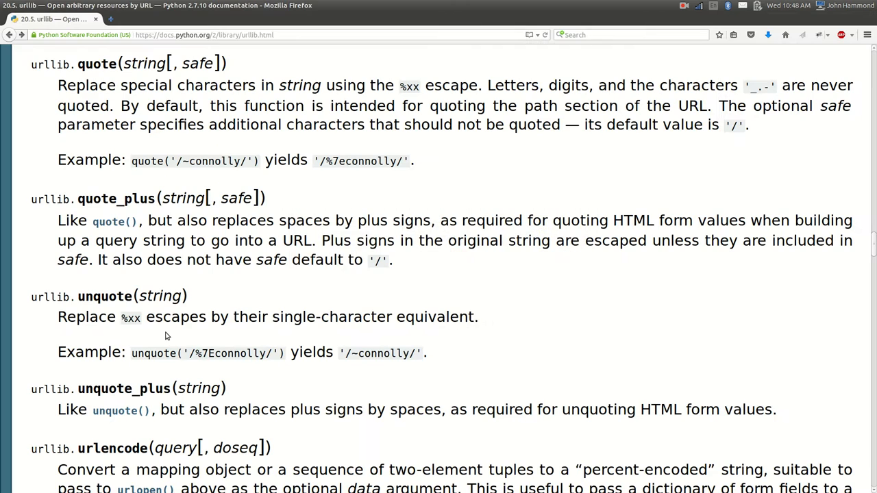
scroll("down", 3)
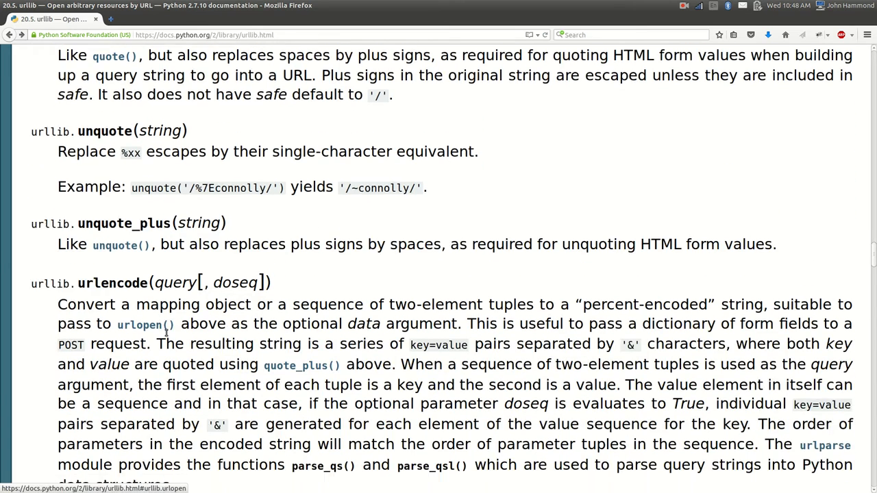
scroll("down", 3)
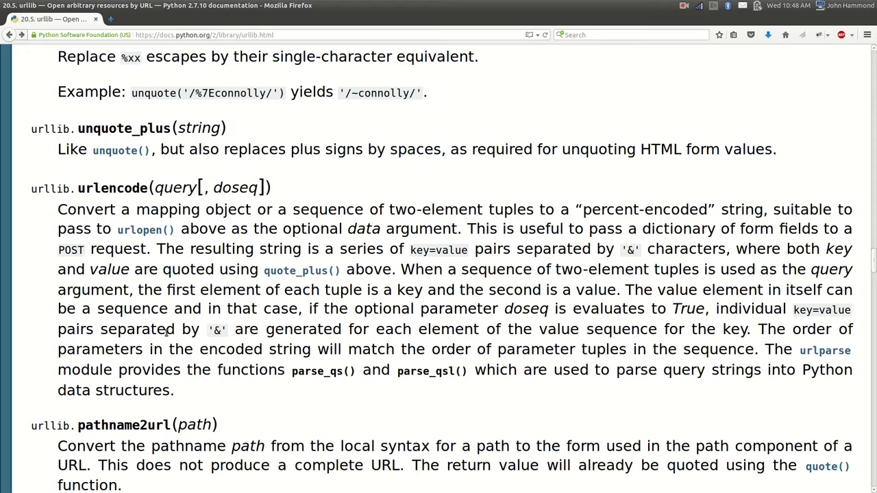
double_click(451, 208)
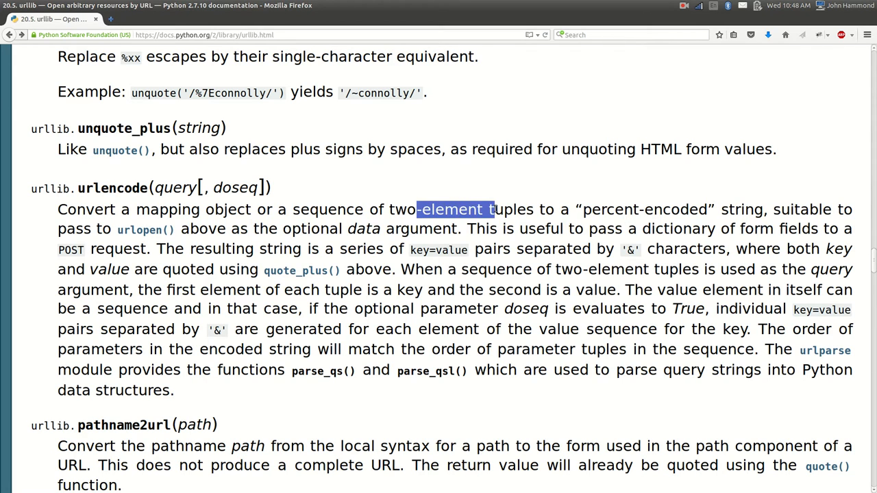
left_click(608, 208)
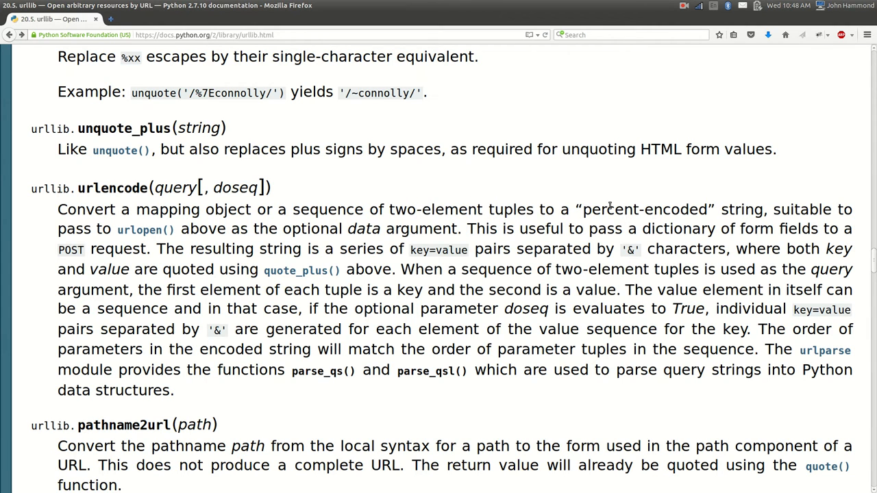
scroll("up", 3)
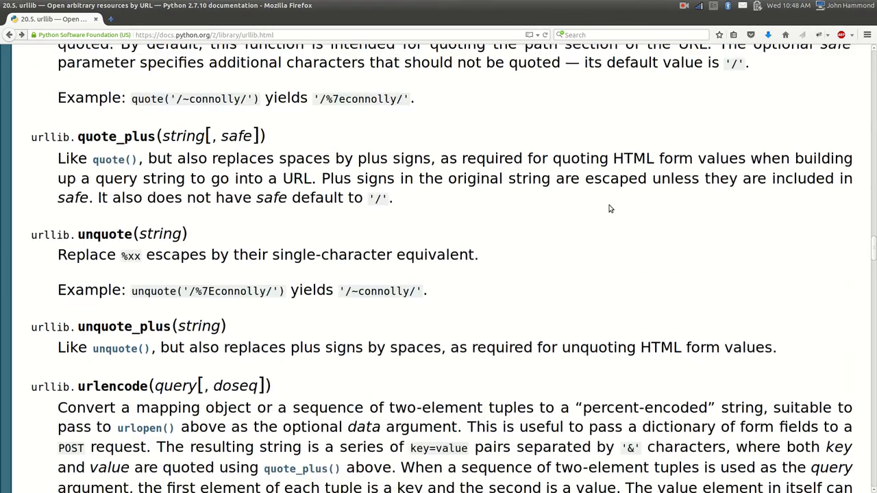
scroll("down", 3)
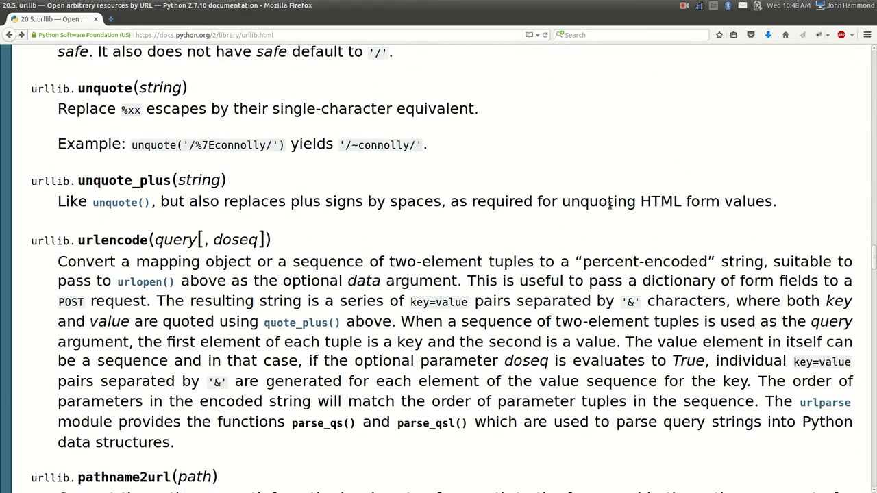
scroll("down", 3)
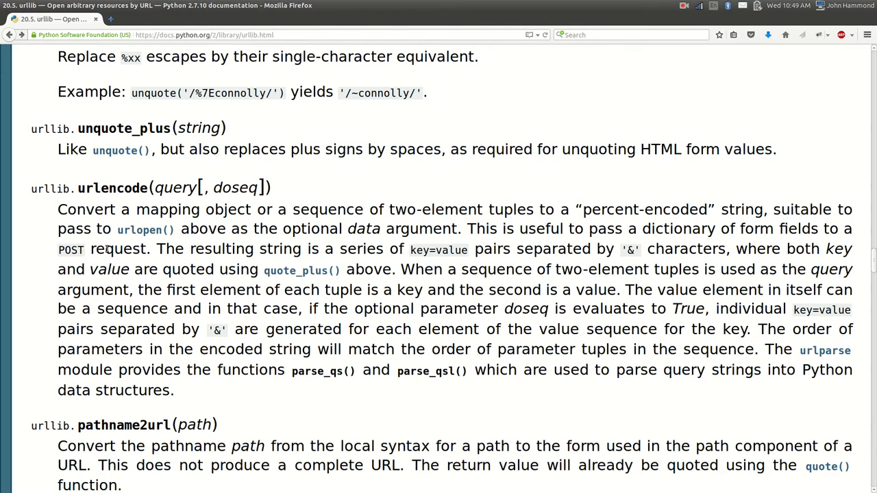
double_click(144, 228)
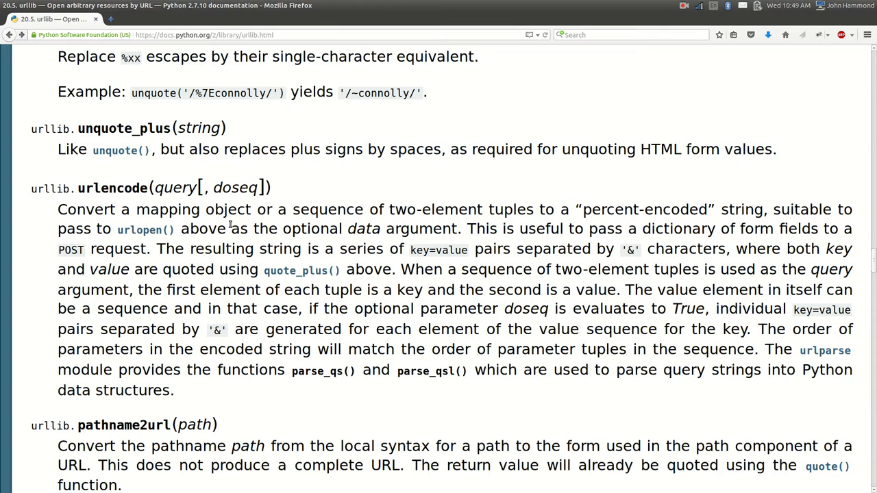
scroll("down", 3)
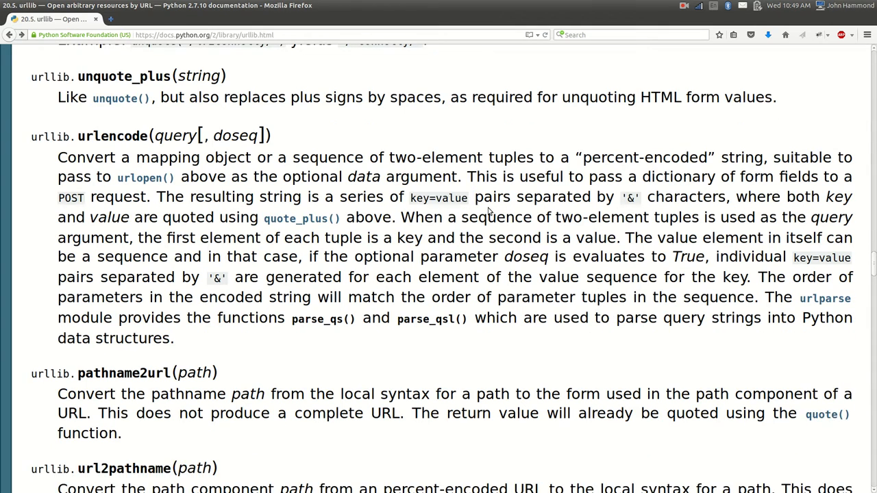
double_click(685, 198)
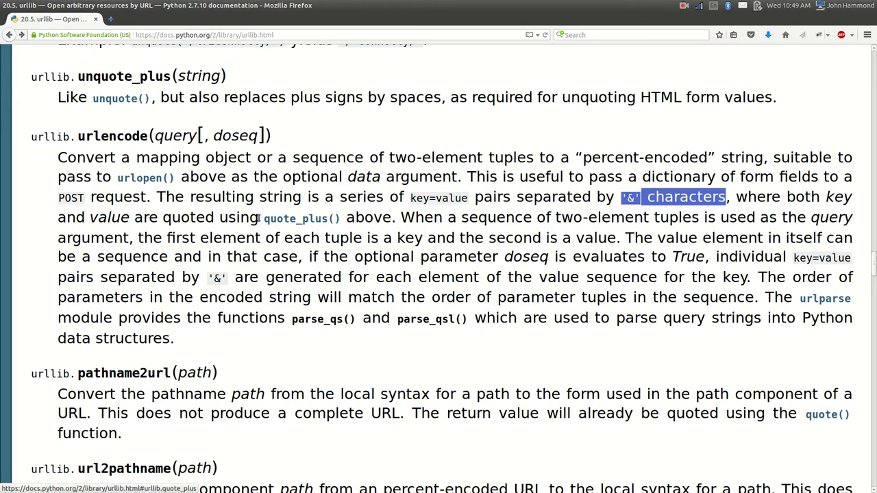
scroll("up", 3)
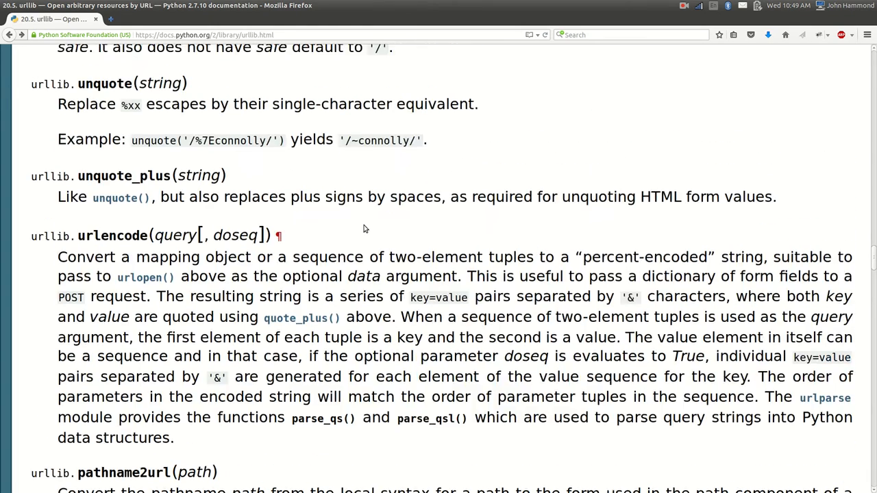
scroll("down", 3)
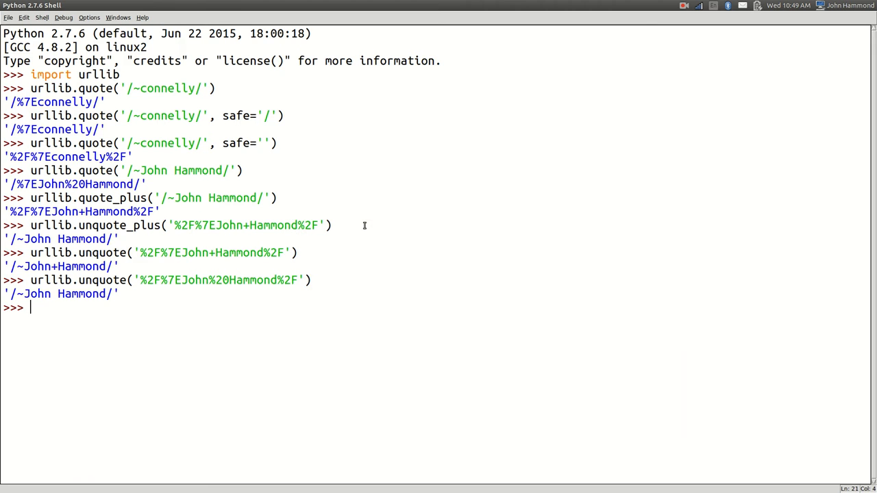
Define data = {"name": "John Hammond", "age": "18"}
type("dat")
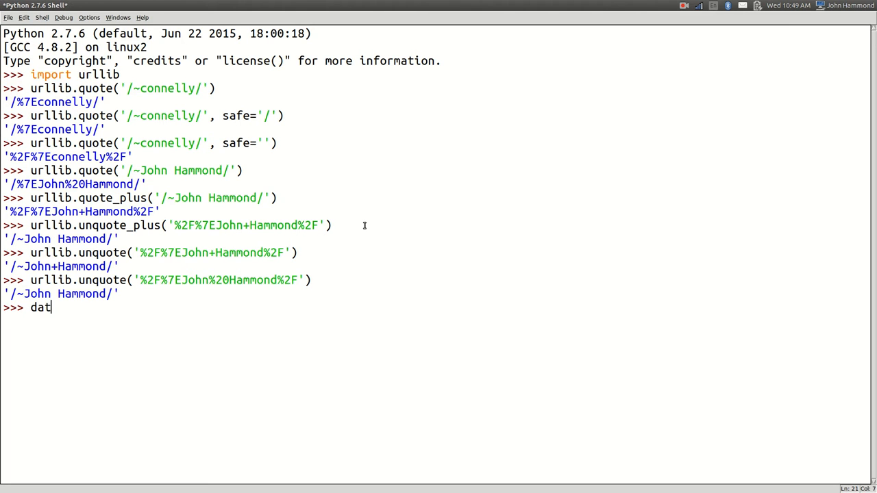
type("a = {  }")
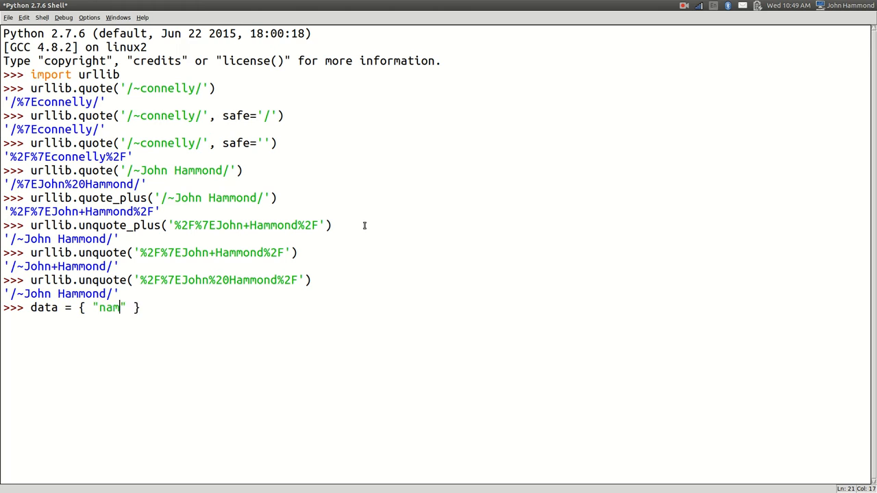
type("e\" : \"J")
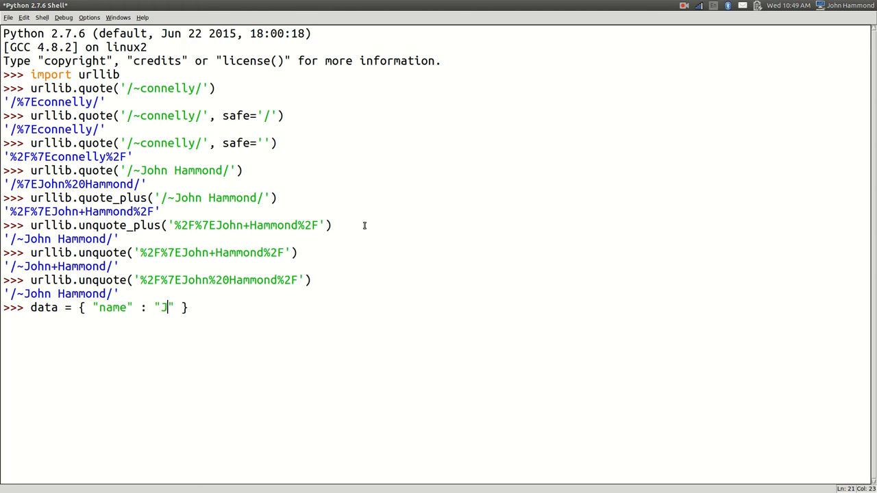
type("ohn Hammond\",")
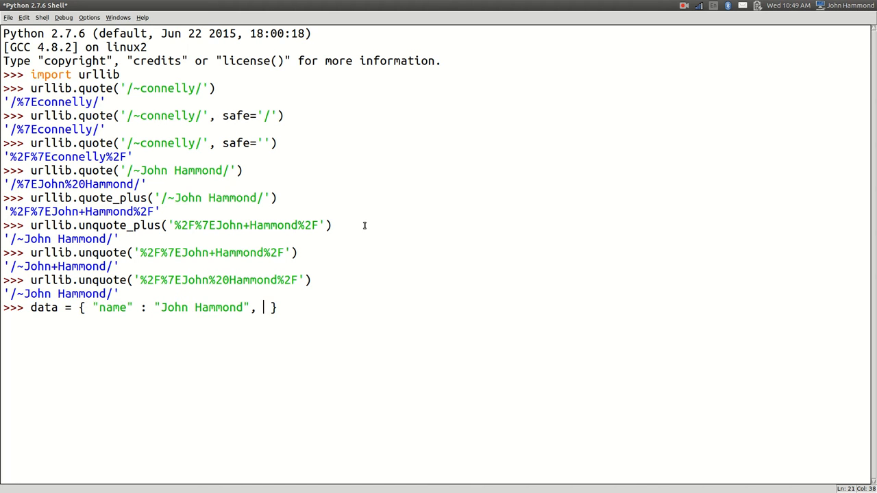
type("\"ag\"")
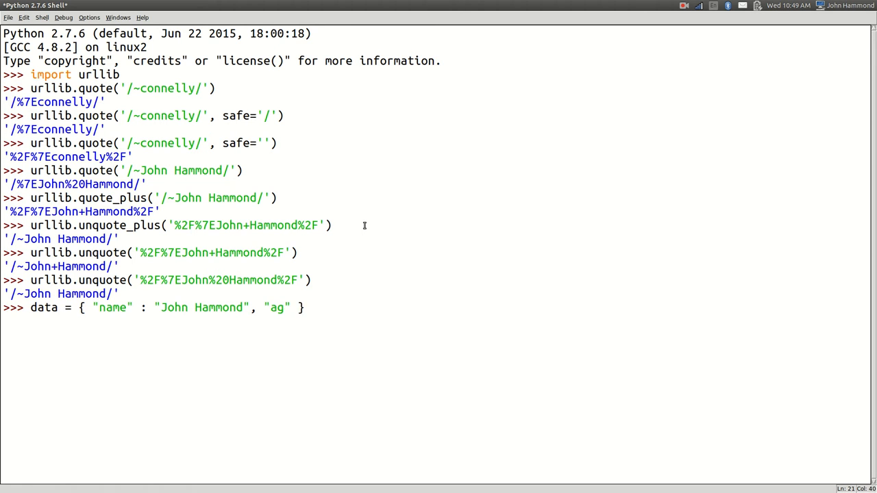
type("e\" : \"18\"")
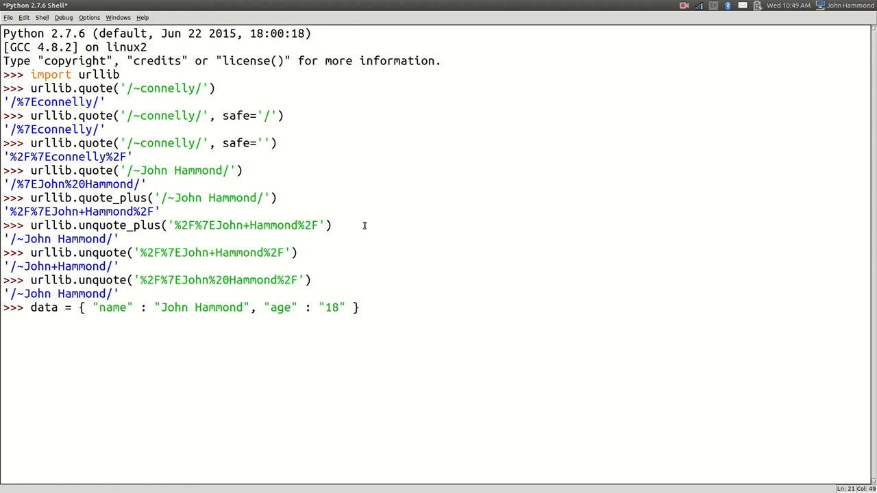
key("Return")
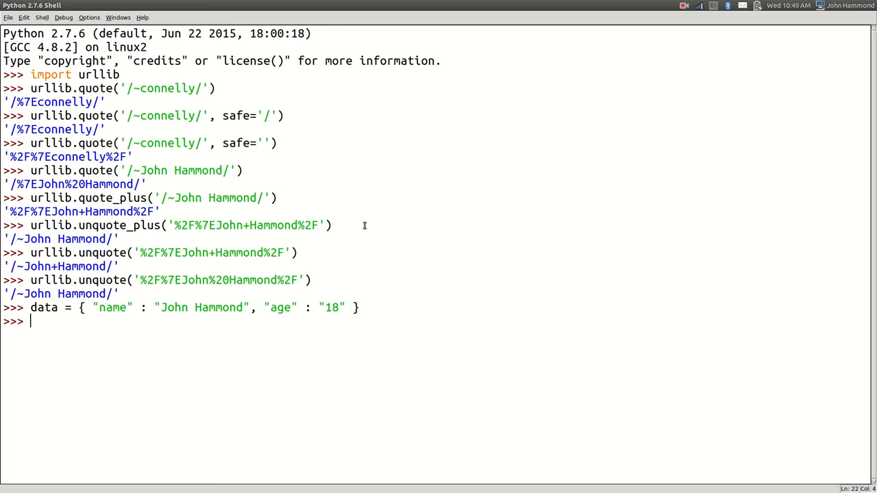
Run urllib.urlencode(data), giving age=18&name=John+Hammond
type("urllib.ur")
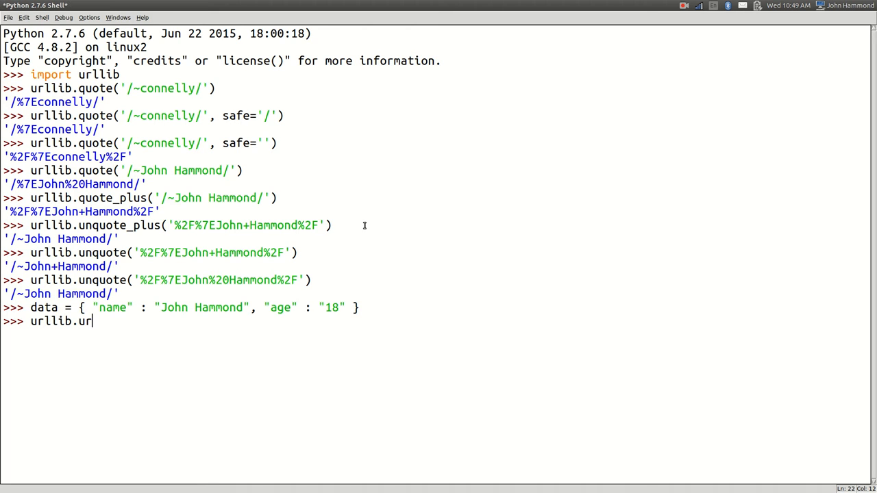
type("lencode()")
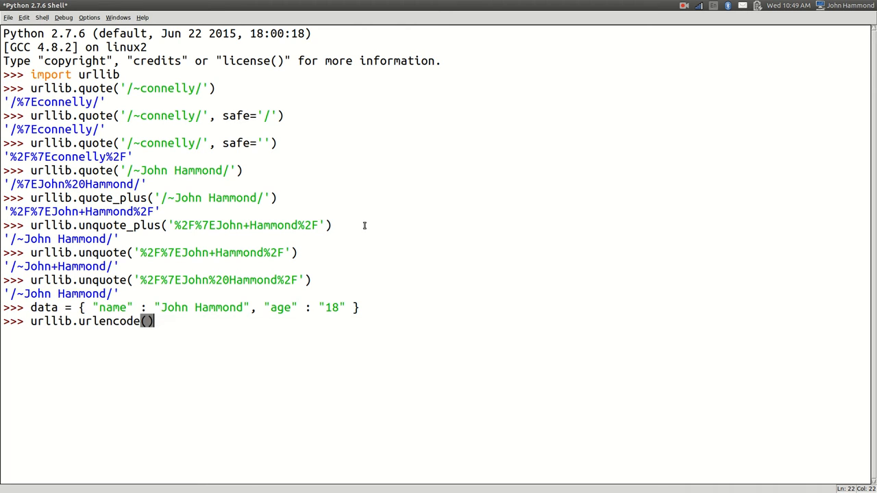
type("data")
key("Return")
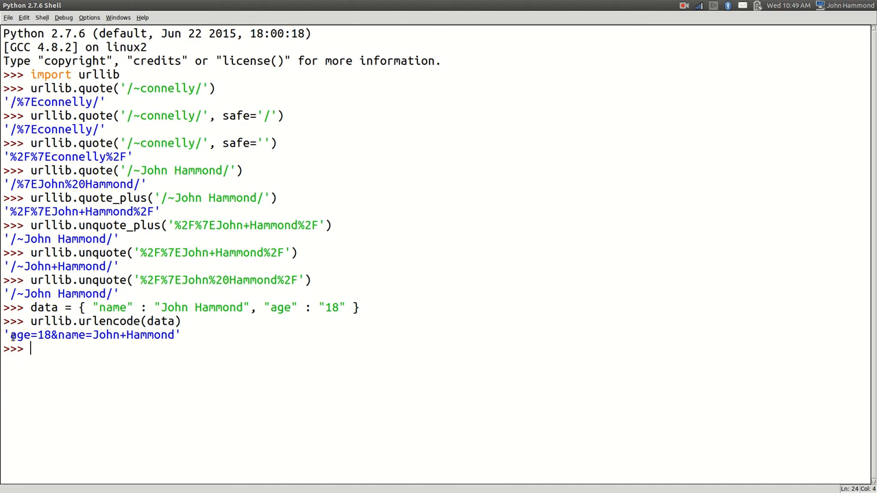
double_click(137, 335)
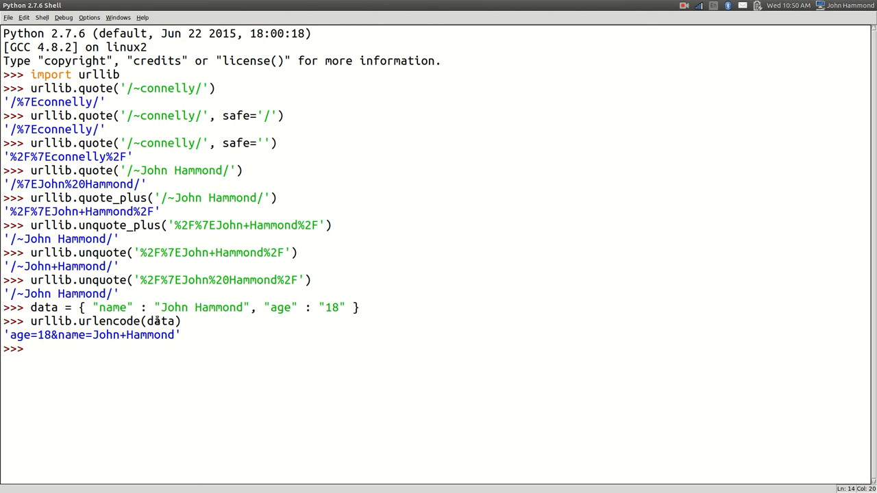
Redefine data with name, age and a directory entry of /home/john
type("urllib.urlencode(data)")
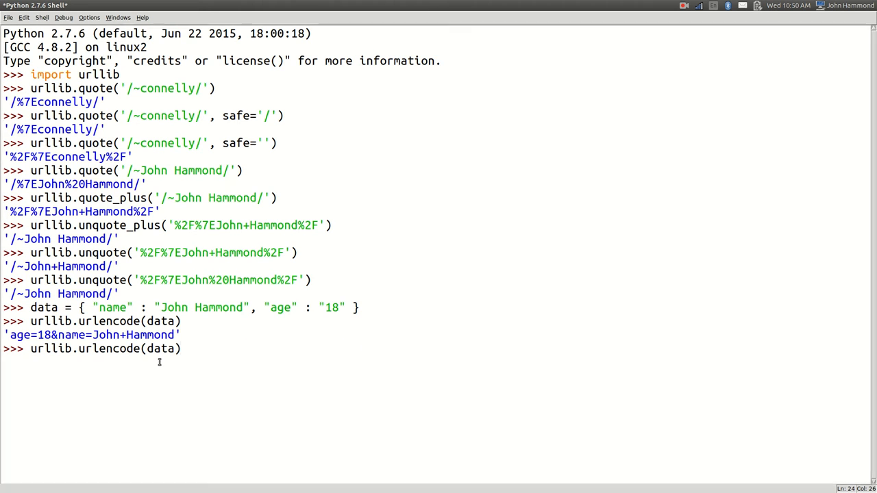
type("data = { \"name\" : \"John Hammond\", \"age\" : \"18\", \"directory\" : \"/home/john\"")
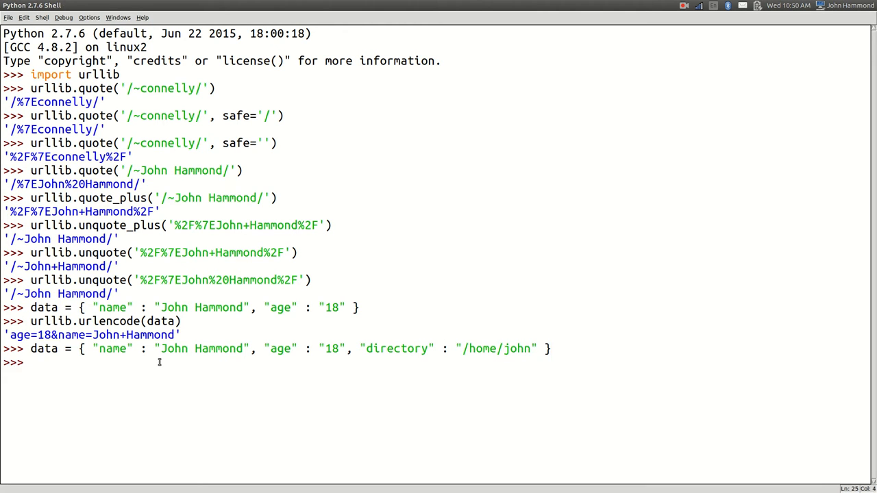
key("Return")
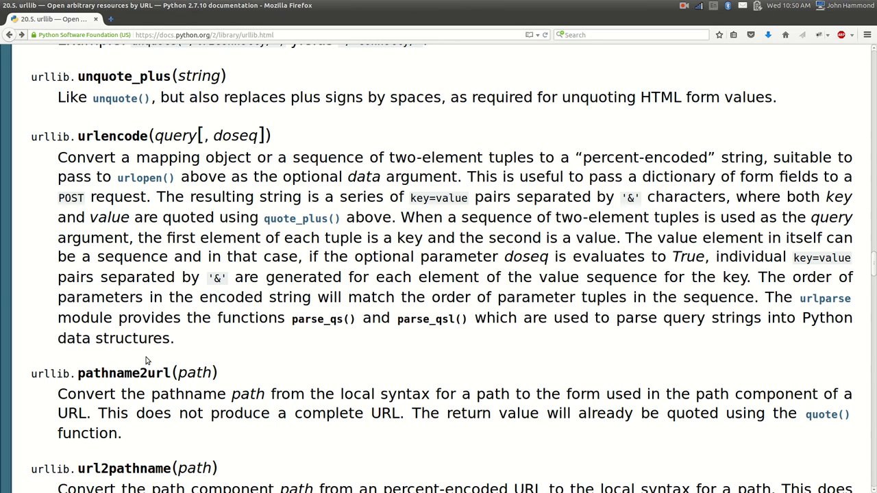
Scroll the urllib docs past pathname2url to getproxies and the urlparse note
scroll("down", 3)
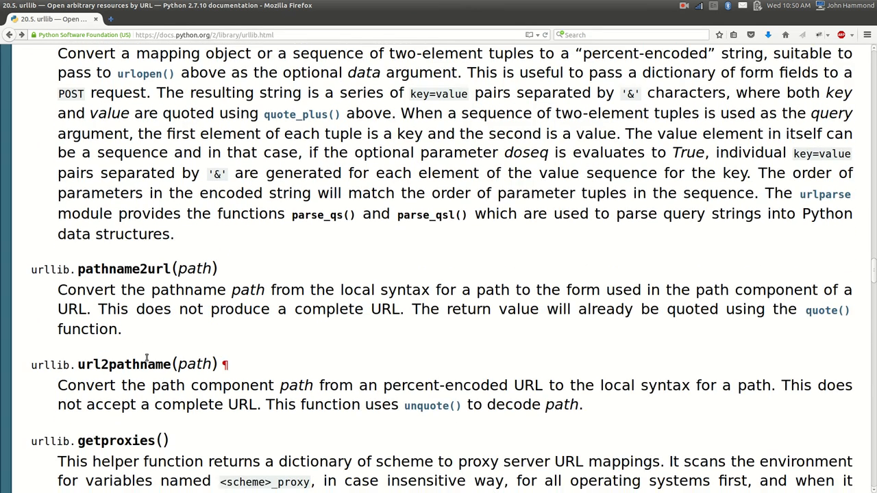
scroll("down", 3)
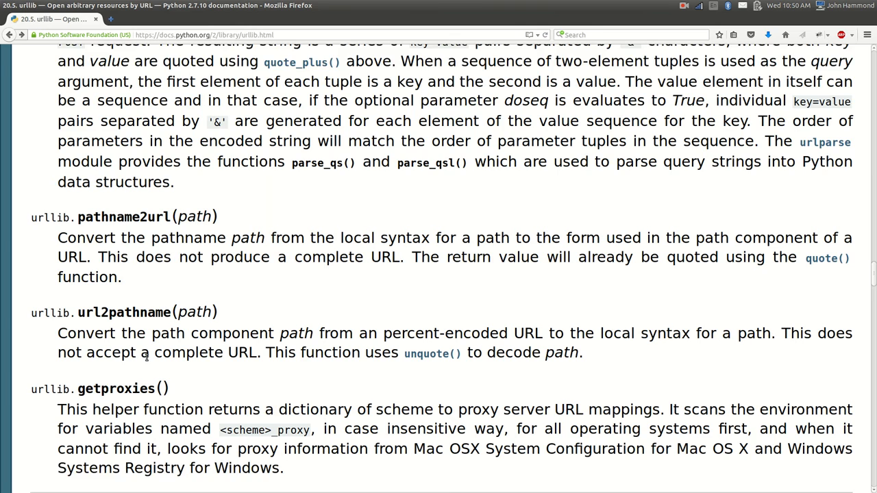
scroll("down", 3)
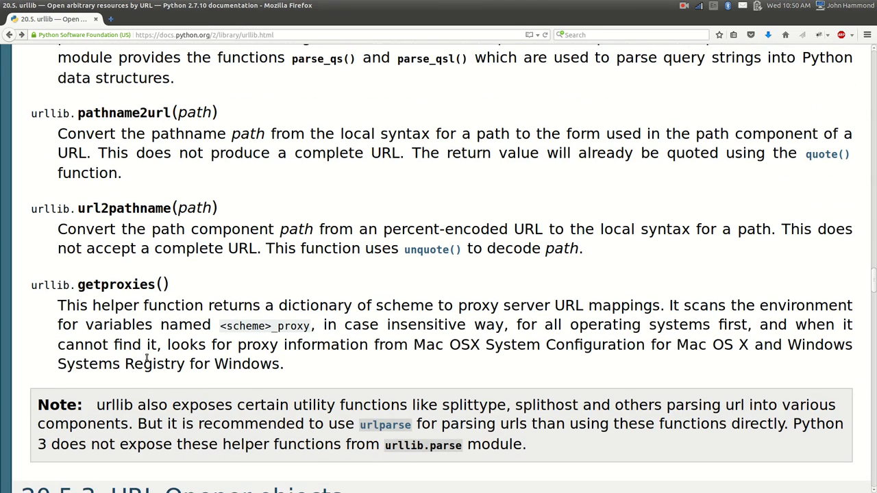
mouse_move(684, 310)
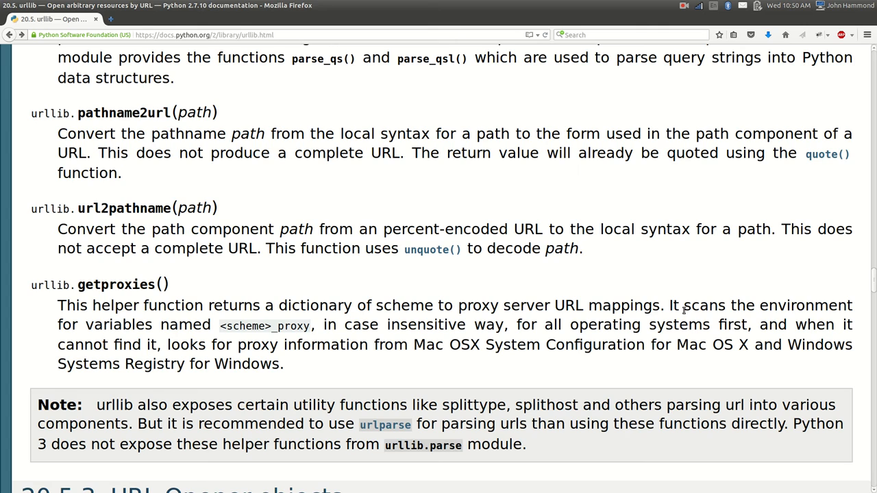
mouse_move(324, 326)
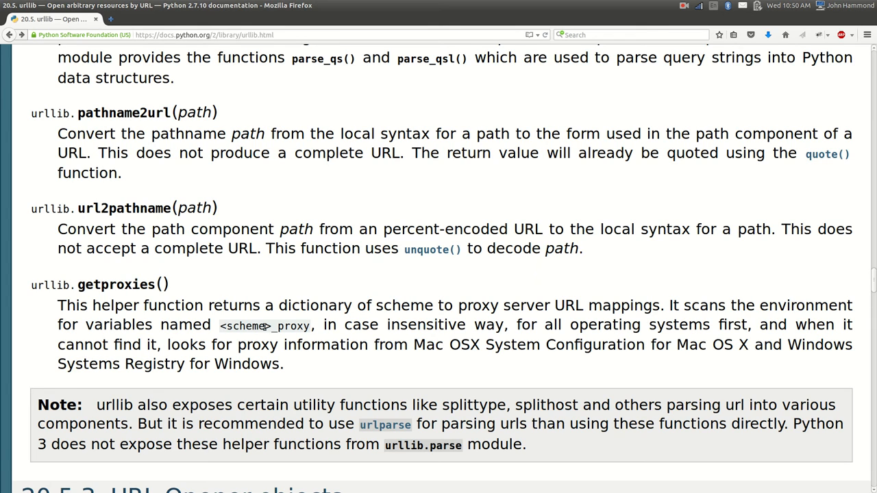
double_click(244, 326)
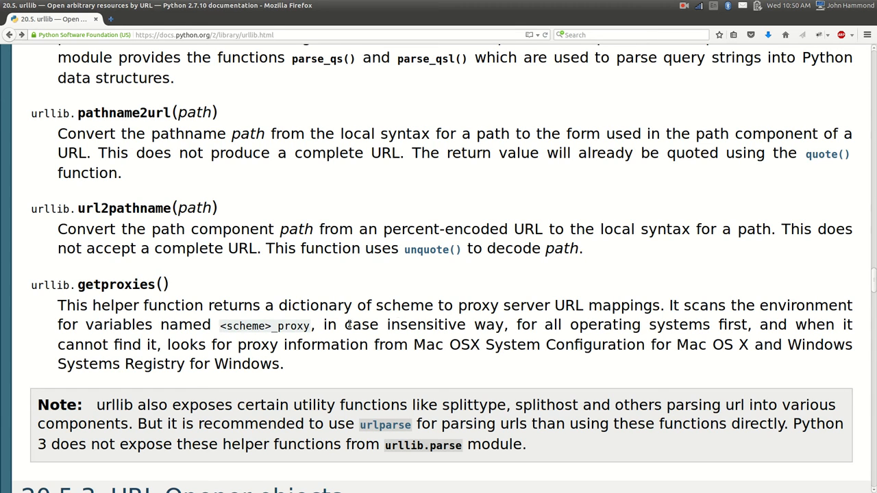
mouse_move(390, 323)
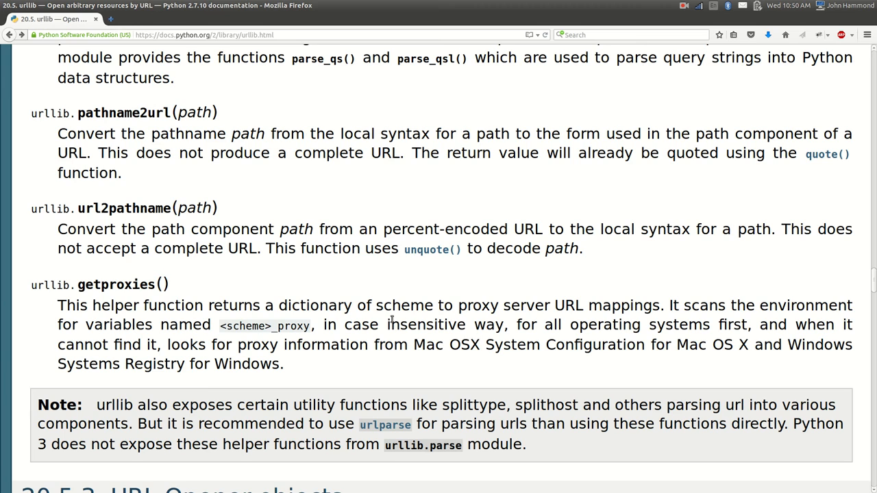
mouse_move(655, 314)
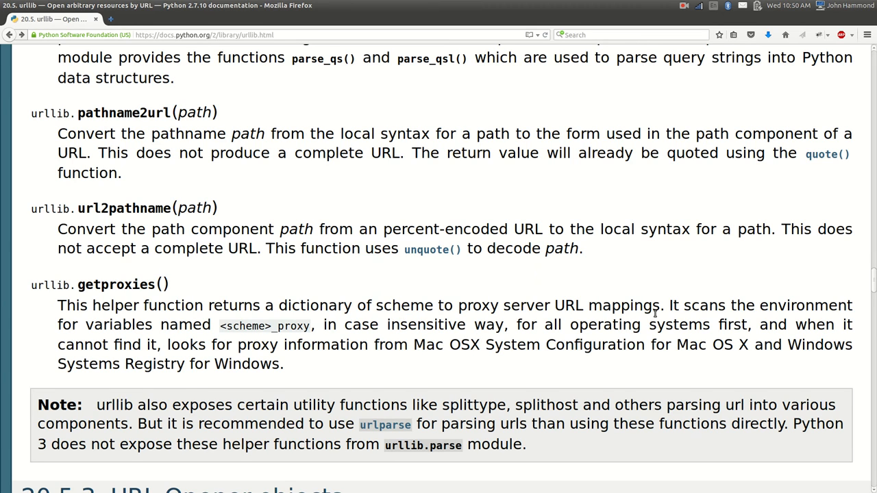
scroll("down", 3)
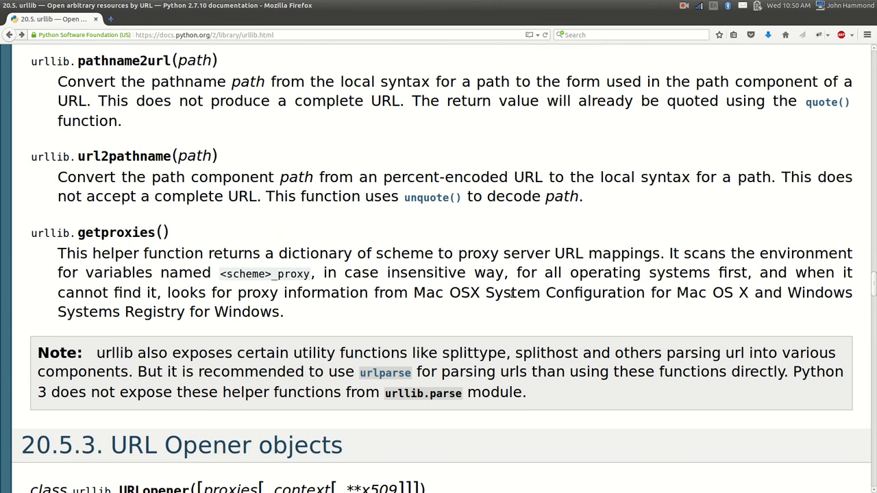
double_click(511, 294)
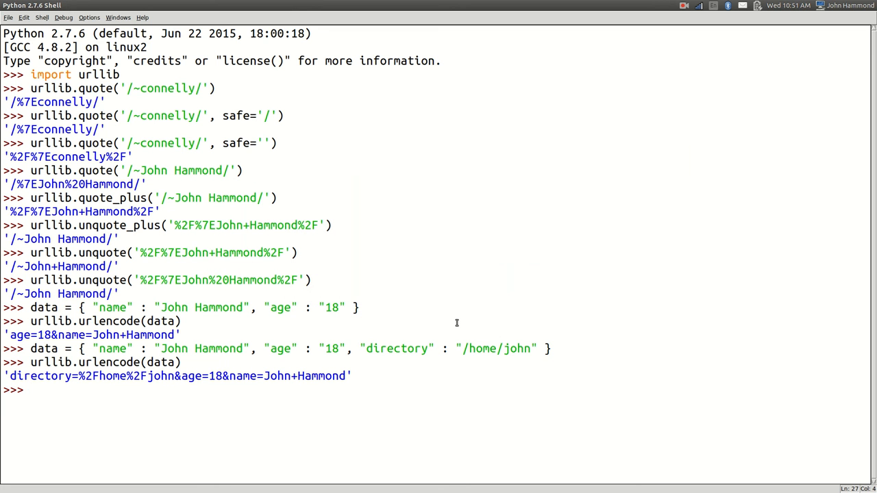
Start typing urllib.get at the IDLE prompt
type("urllib.get")
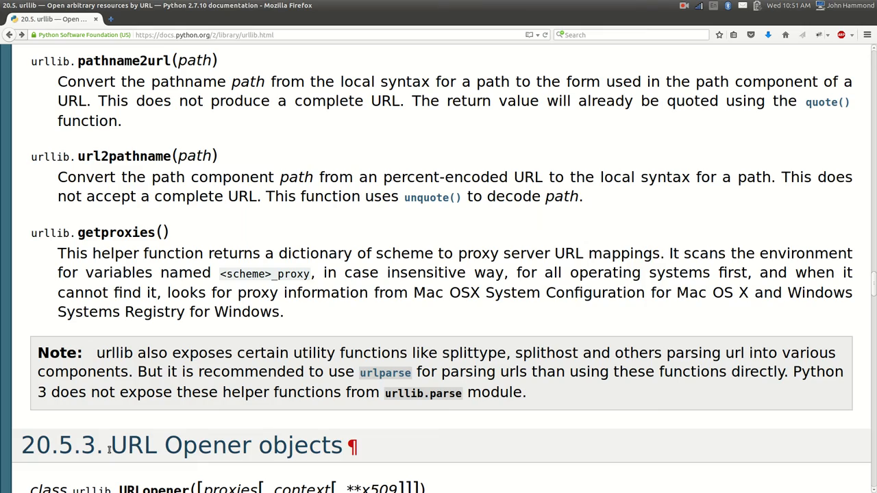
Follow the urlparse link in the urllib note to its module documentation
scroll("up", 3)
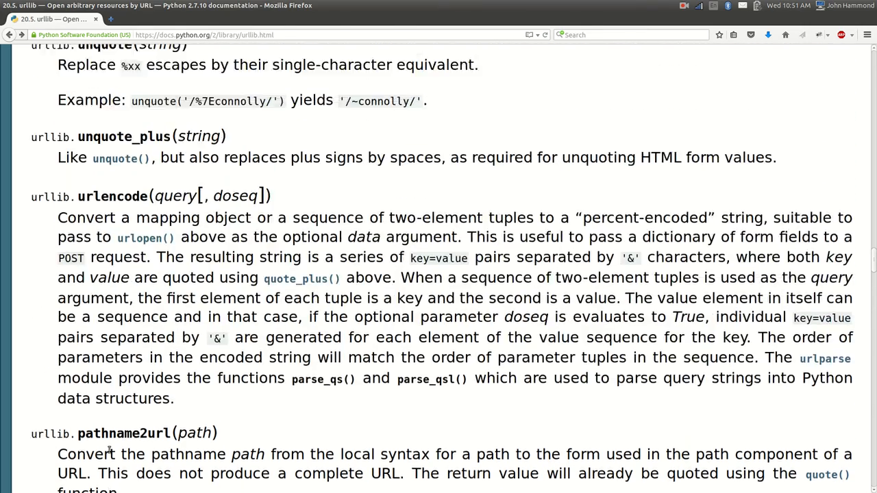
scroll("down", 3)
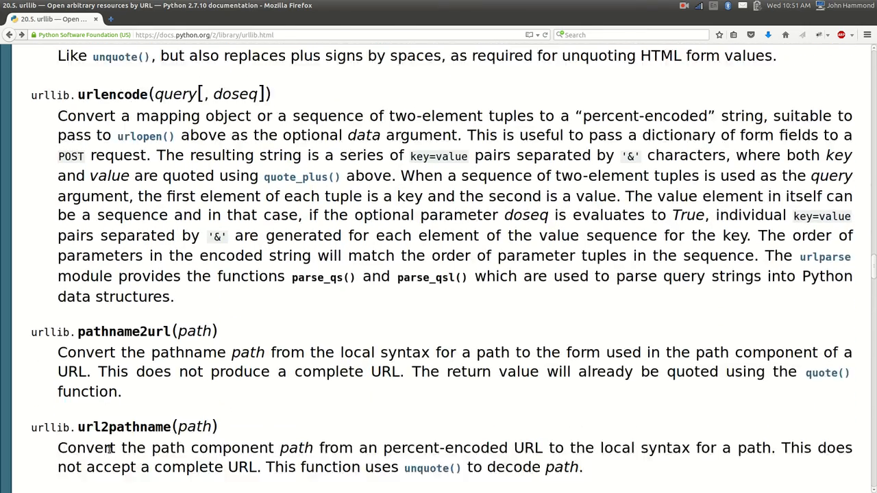
scroll("down", 3)
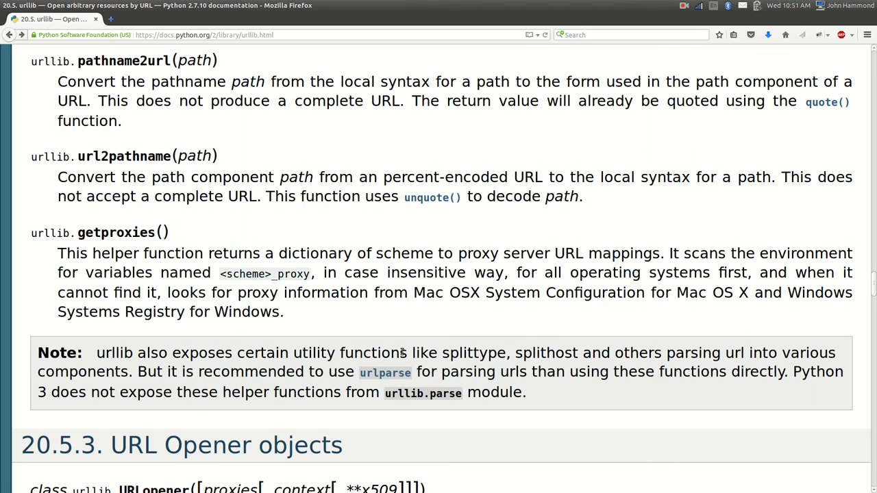
mouse_move(633, 346)
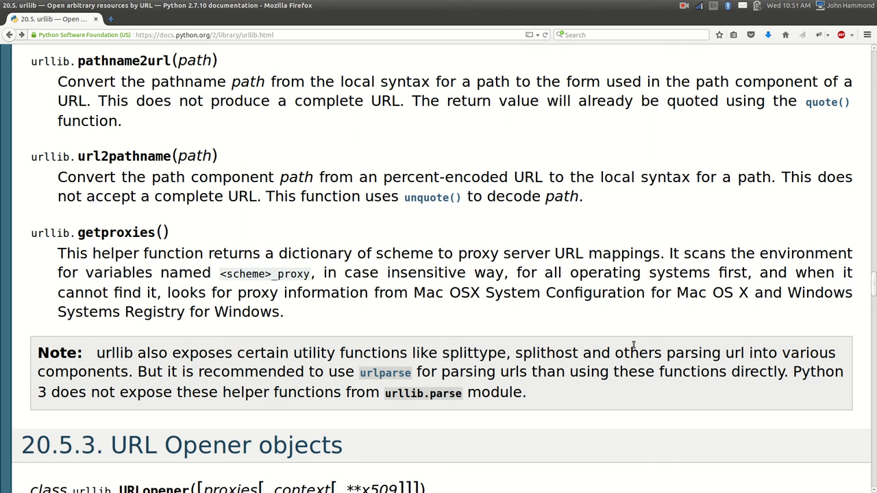
mouse_move(385, 372)
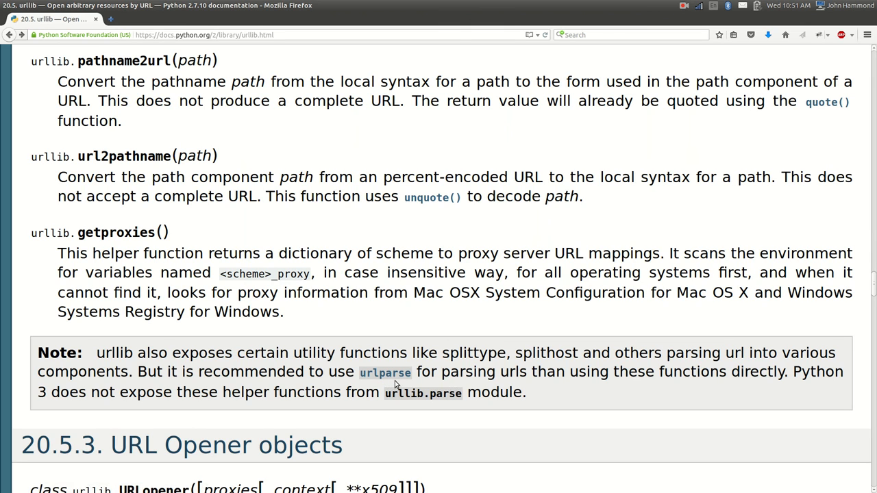
mouse_move(486, 408)
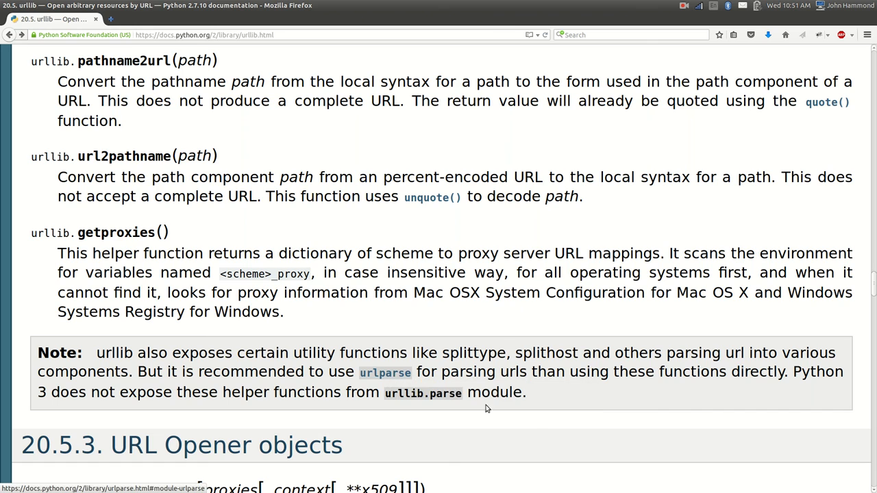
left_click(384, 371)
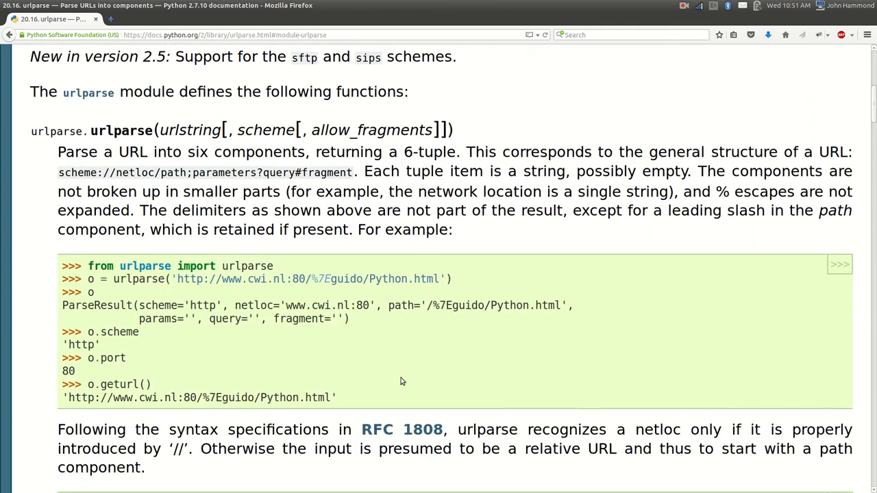
Scroll through the urlparse netloc examples
scroll("down", 3)
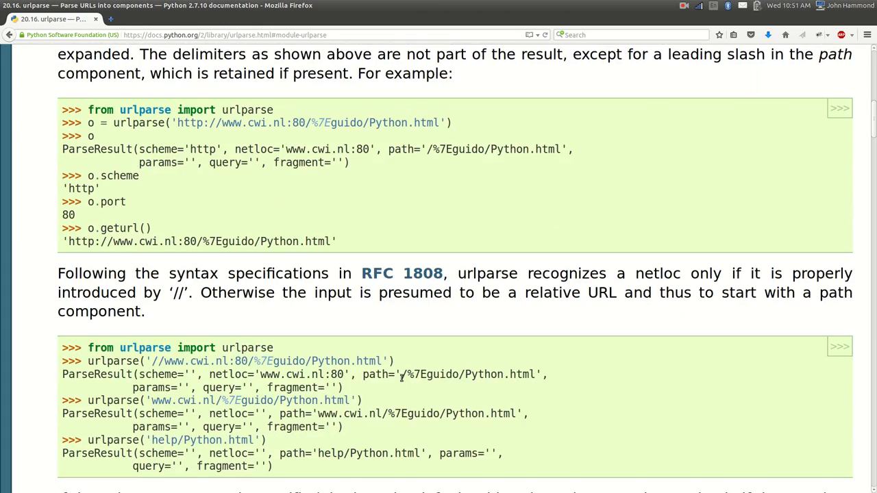
scroll("down", 3)
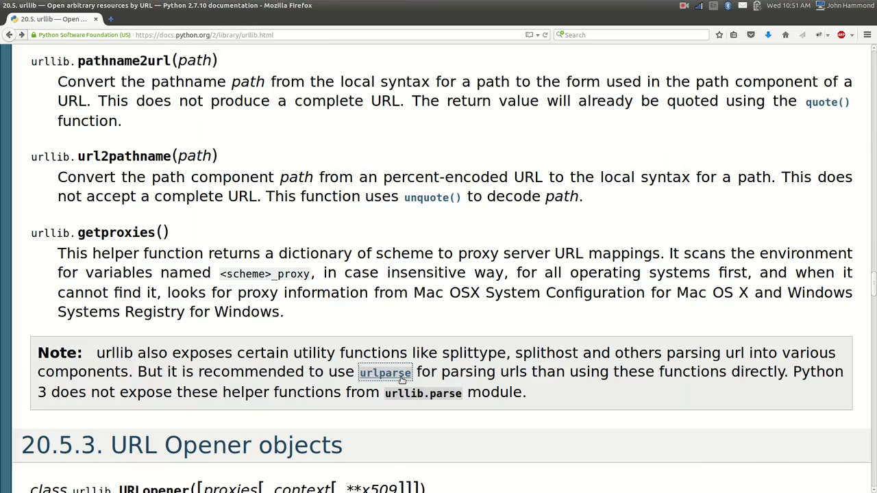
Scroll the urllib documentation to the Utility functions section showing quote, quote_plus and unquote
scroll("down", 3)
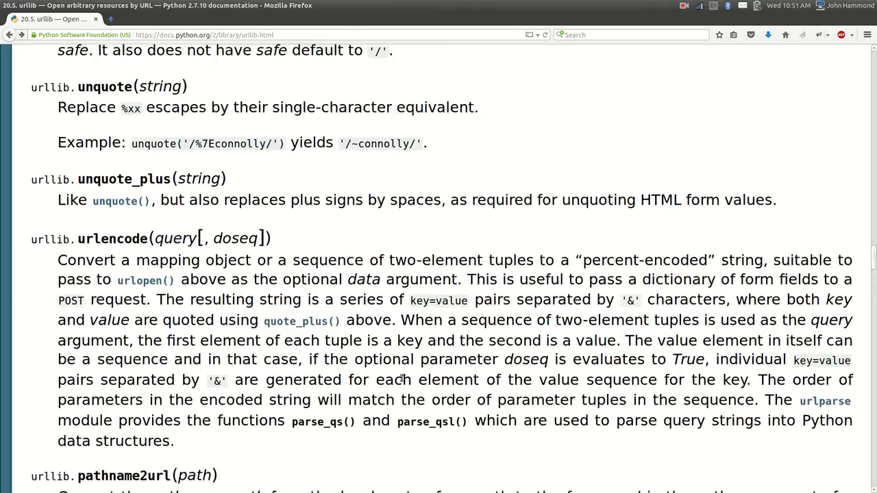
scroll("up", 3)
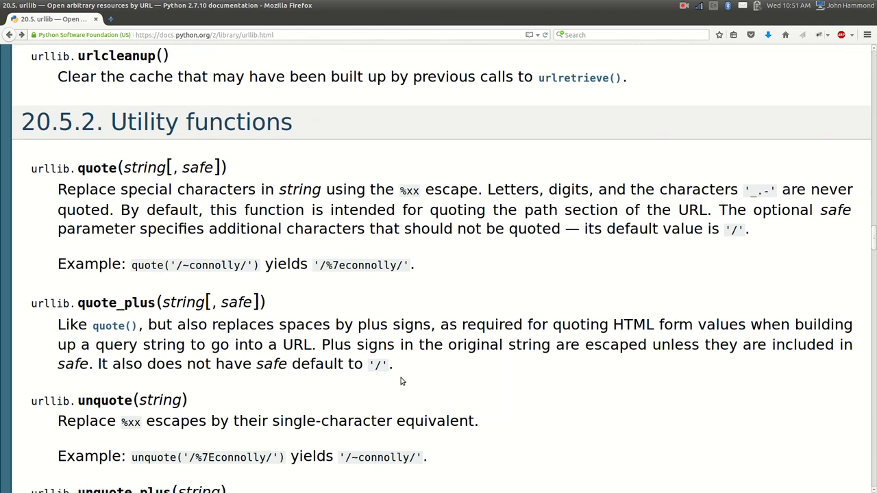
scroll("down", 3)
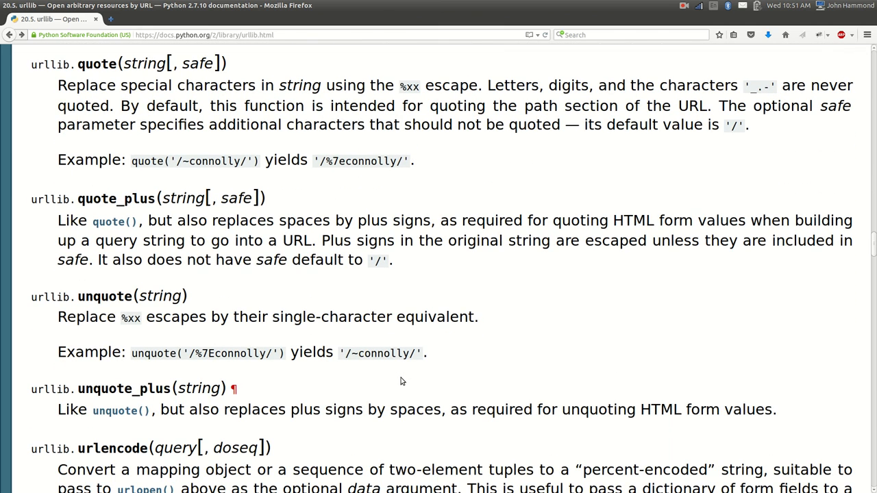